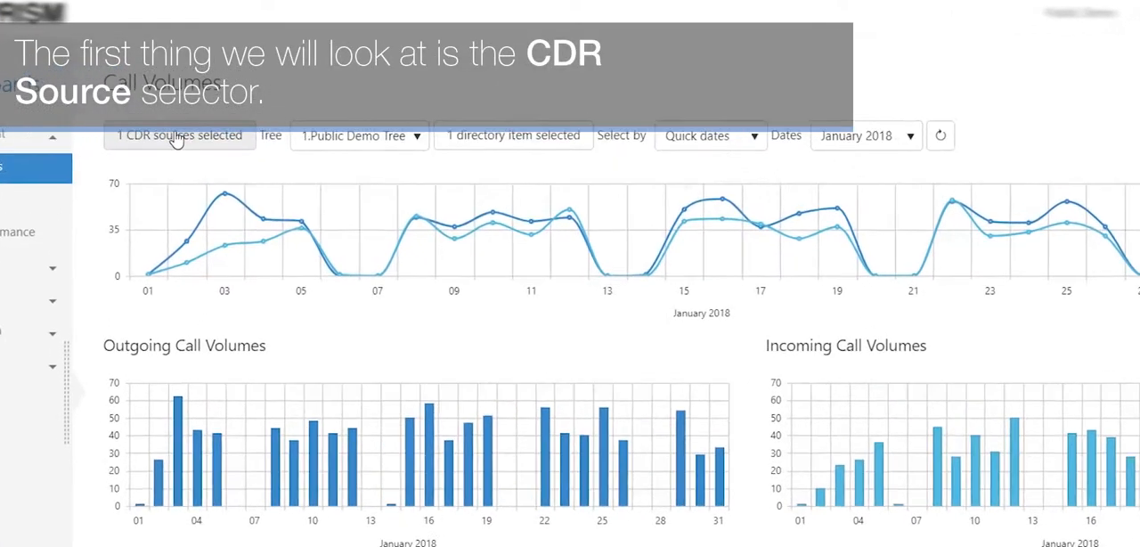
Step: Switch on Demo CDR Source as the dashboard's call data source and confirm it
{"action": "left_click", "coordinate": [178, 136]}
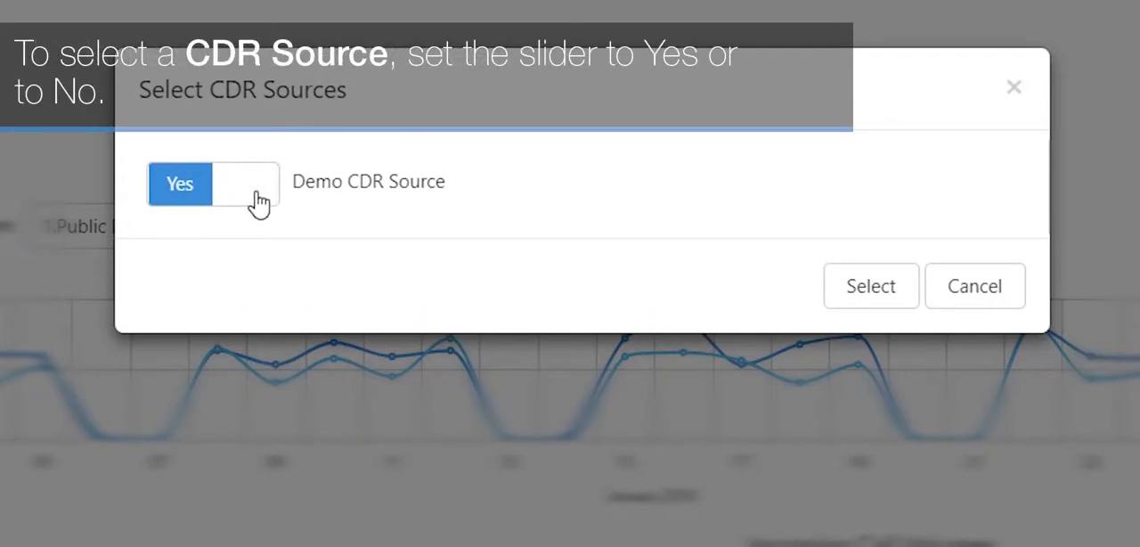
{"action": "left_click", "coordinate": [214, 186]}
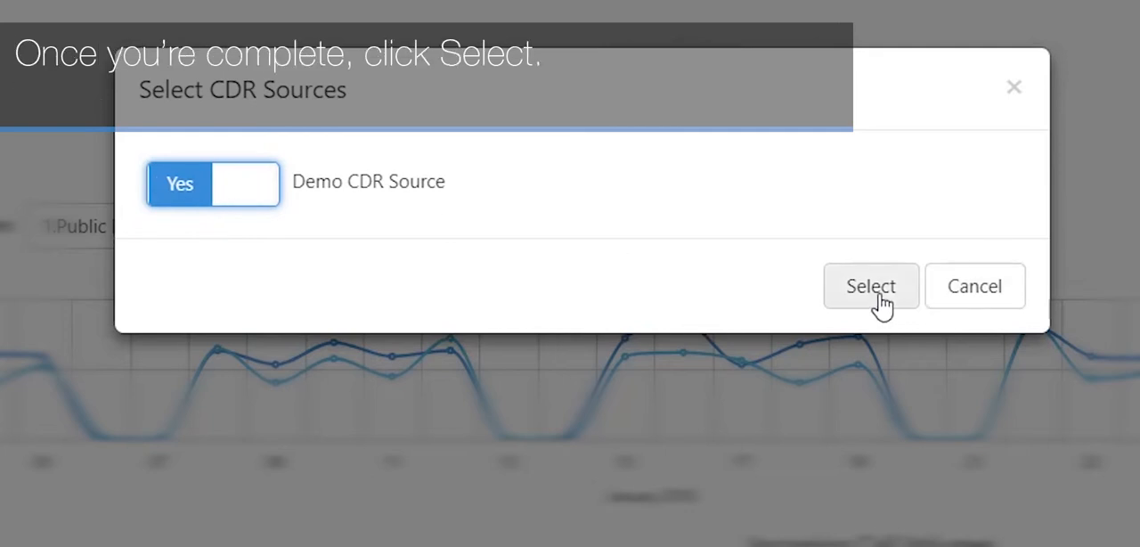
{"action": "left_click", "coordinate": [870, 285]}
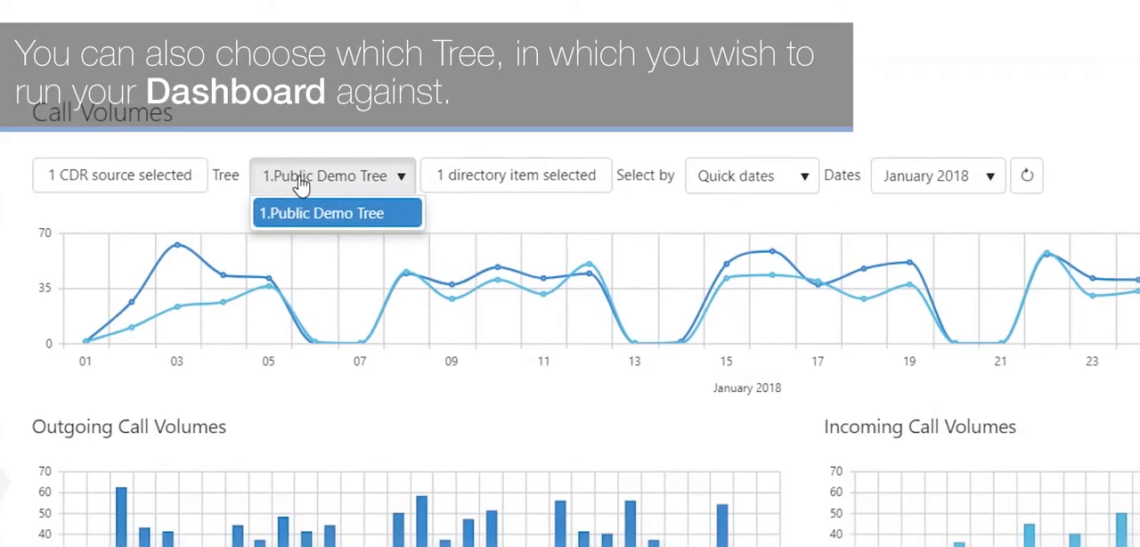
{"action": "mouse_move", "coordinate": [319, 192]}
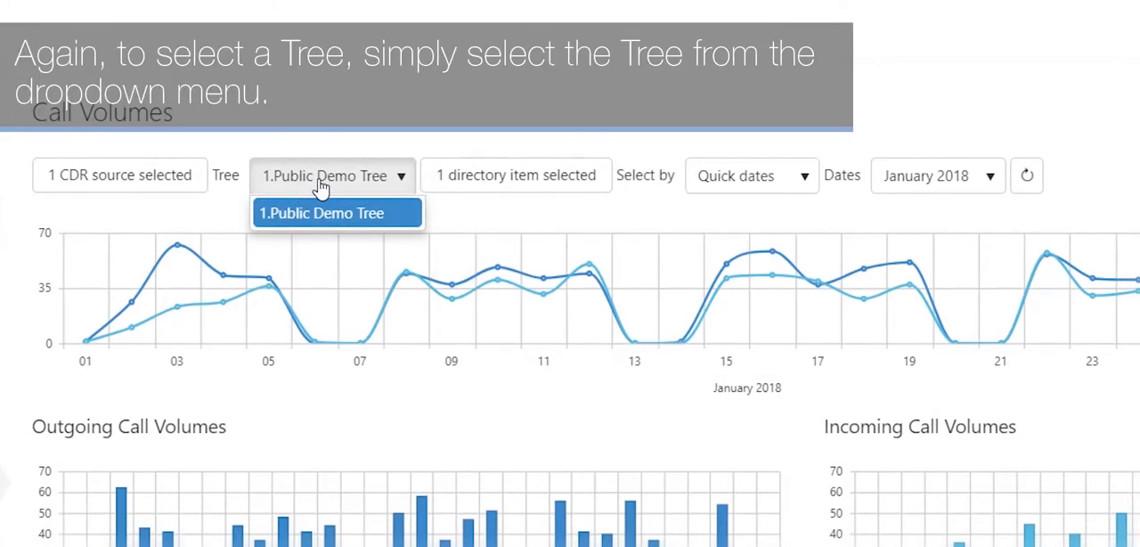
{"action": "mouse_move", "coordinate": [313, 241]}
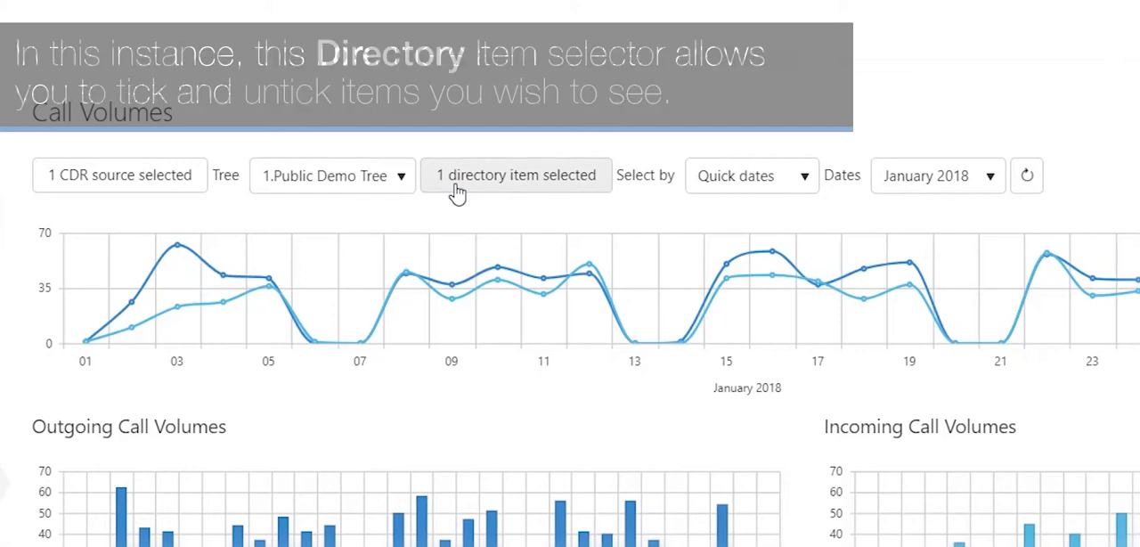
{"action": "left_click", "coordinate": [515, 175]}
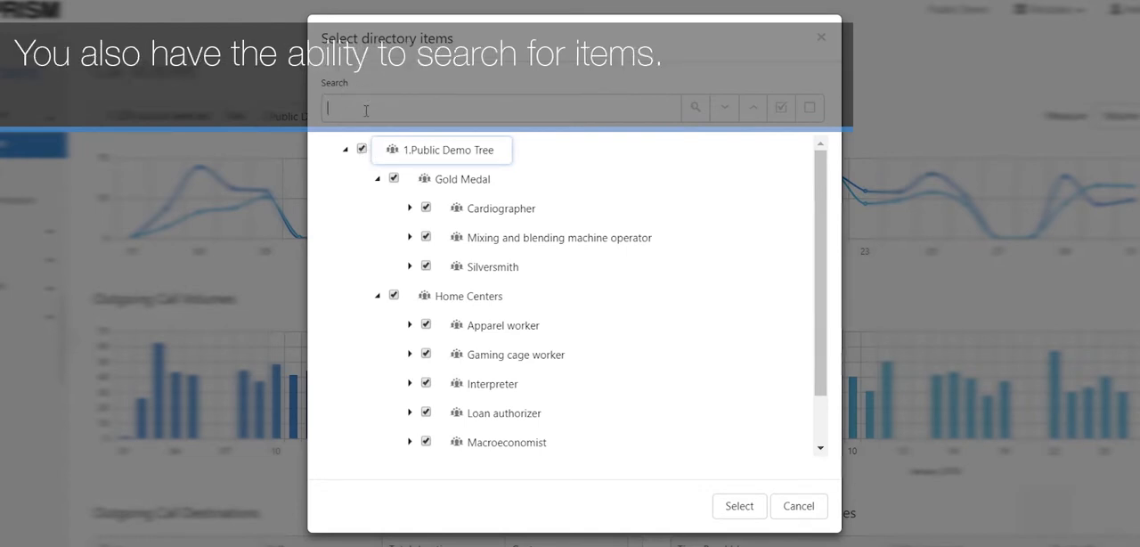
{"action": "type", "text": "Smith"}
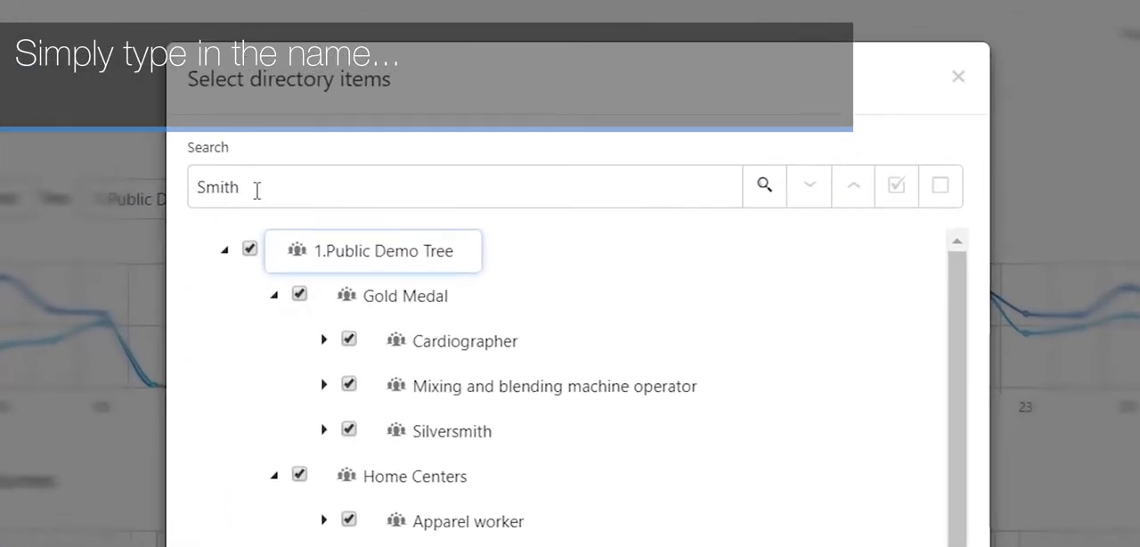
{"action": "left_click", "coordinate": [762, 185]}
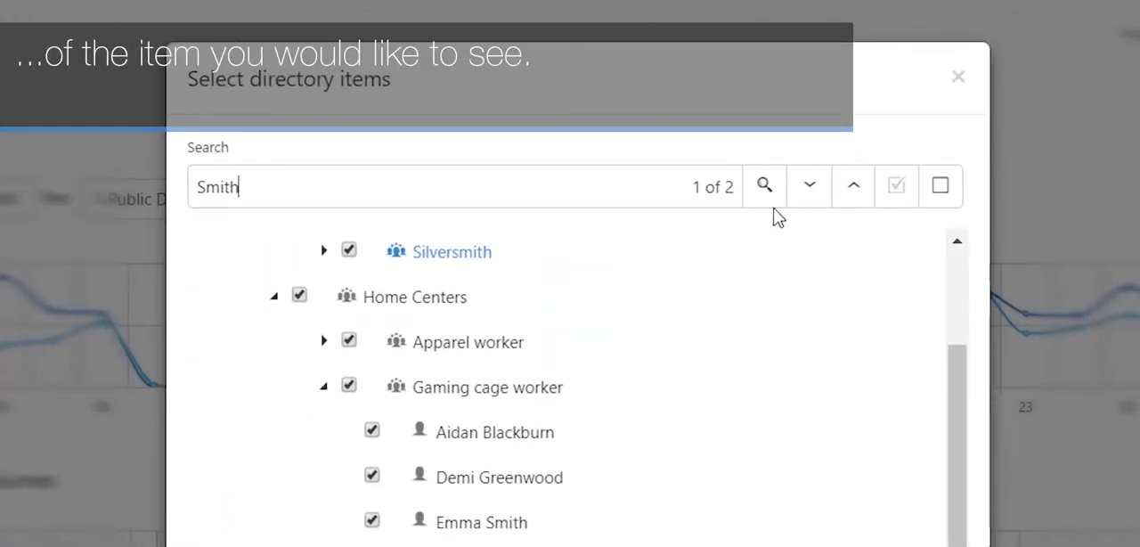
{"action": "mouse_move", "coordinate": [765, 186]}
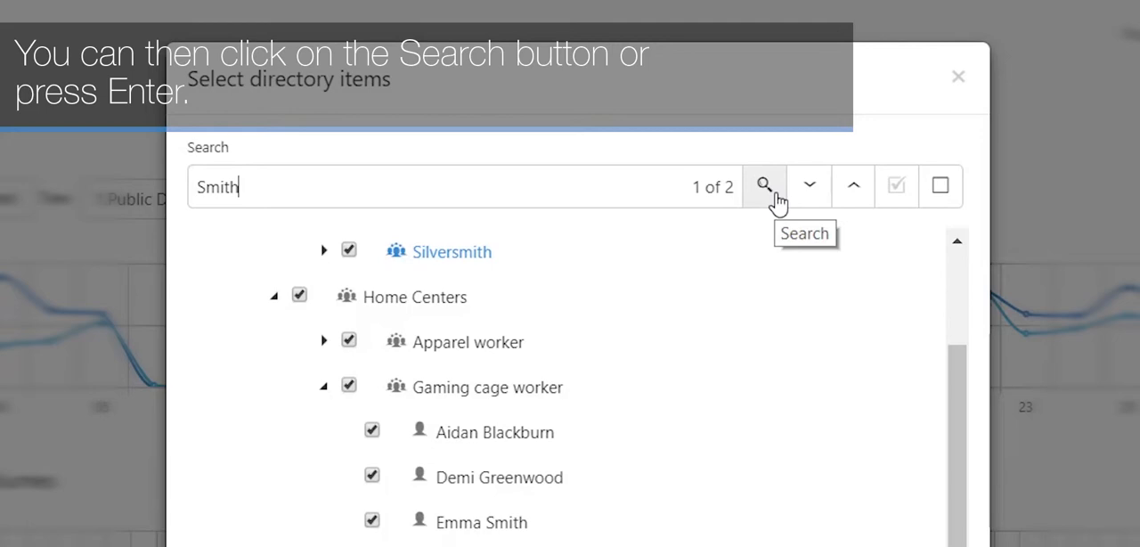
{"action": "mouse_move", "coordinate": [809, 185]}
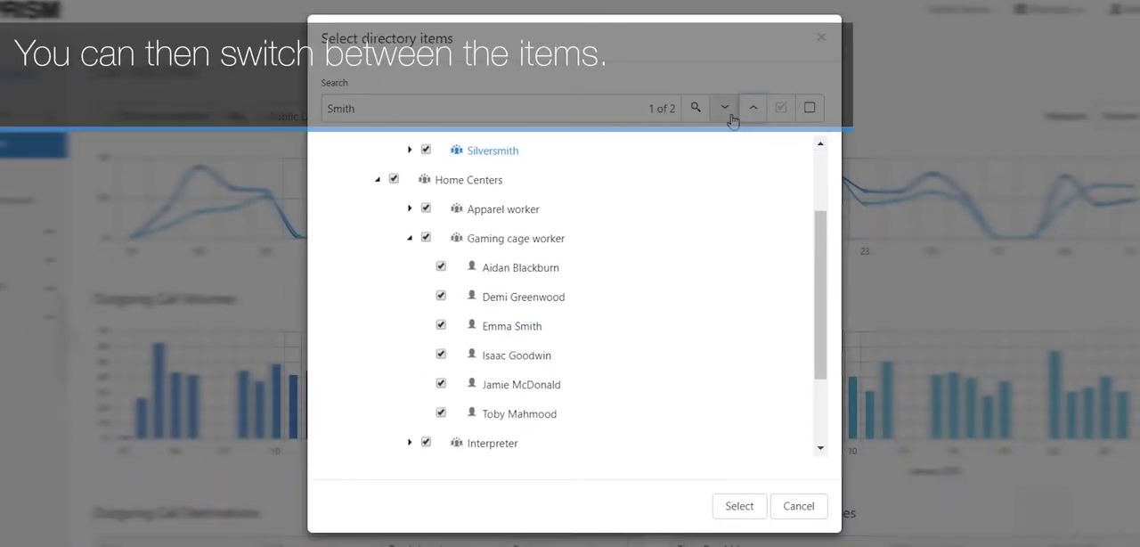
{"action": "left_click", "coordinate": [724, 107]}
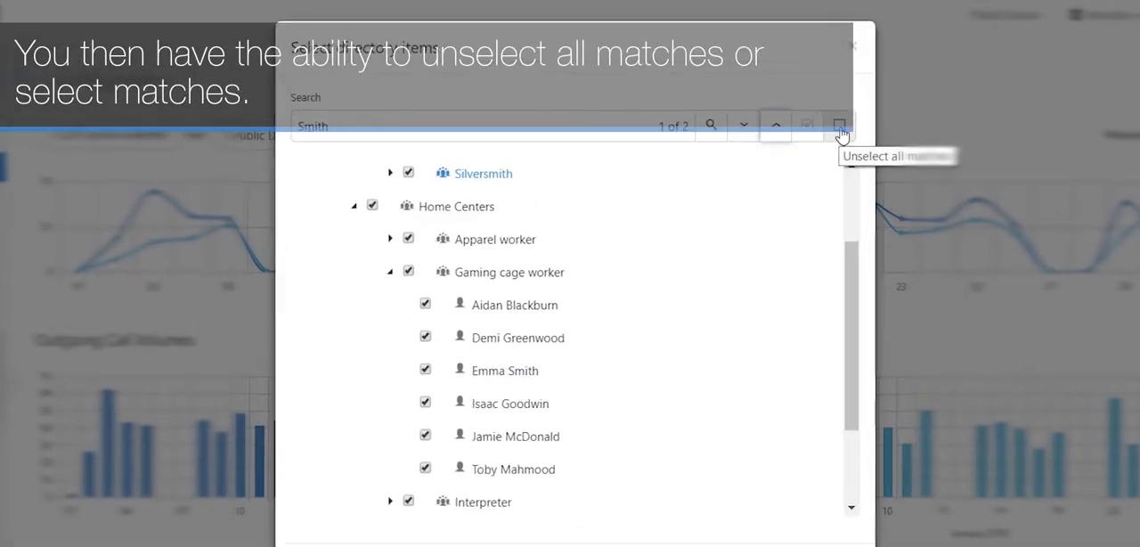
{"action": "left_click", "coordinate": [840, 125]}
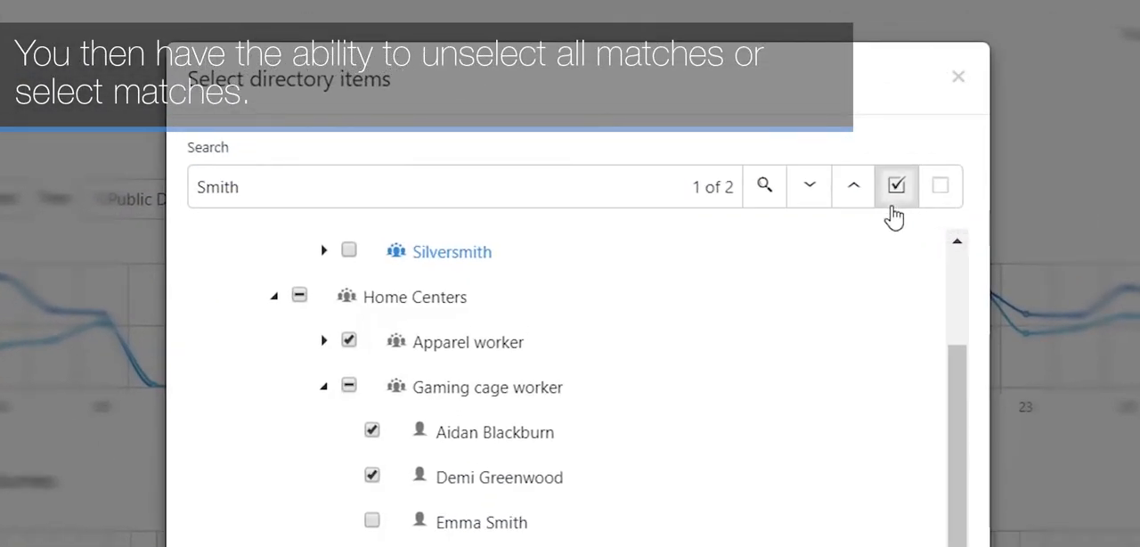
{"action": "left_click", "coordinate": [897, 186]}
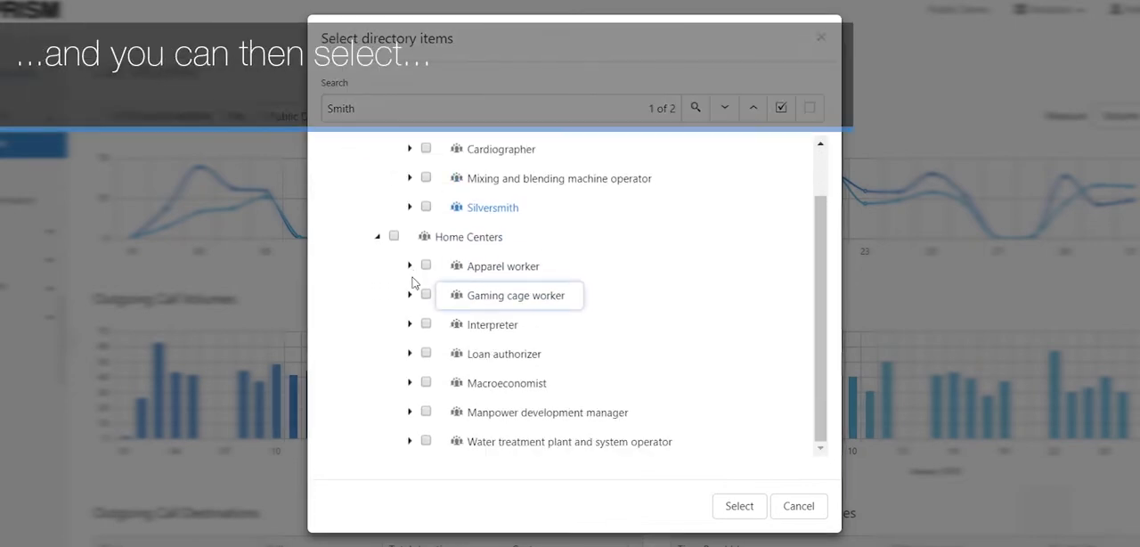
{"action": "left_click", "coordinate": [426, 352]}
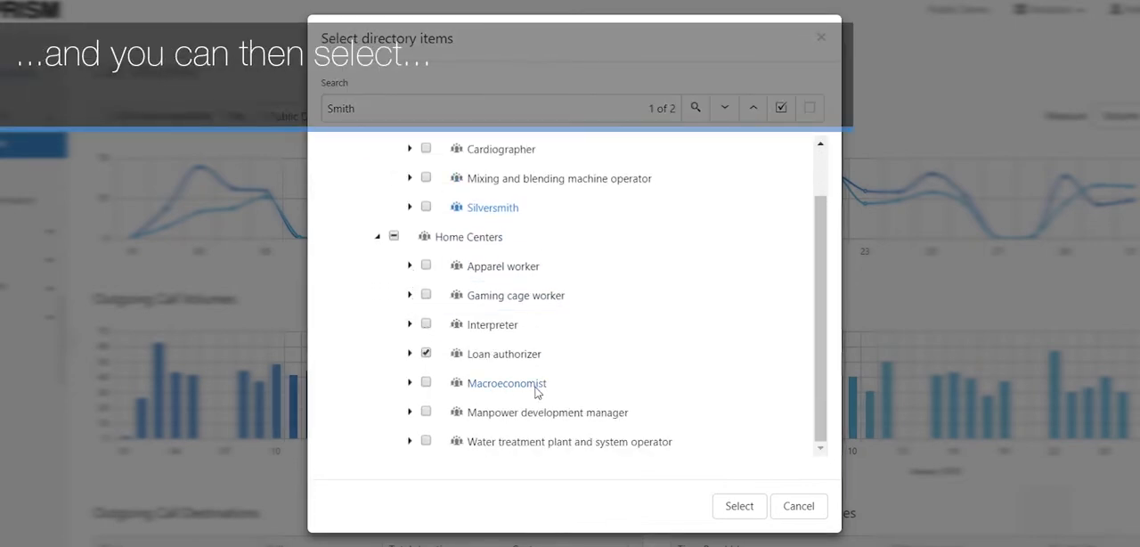
{"action": "scroll", "scroll_direction": "up", "scroll_amount": 3}
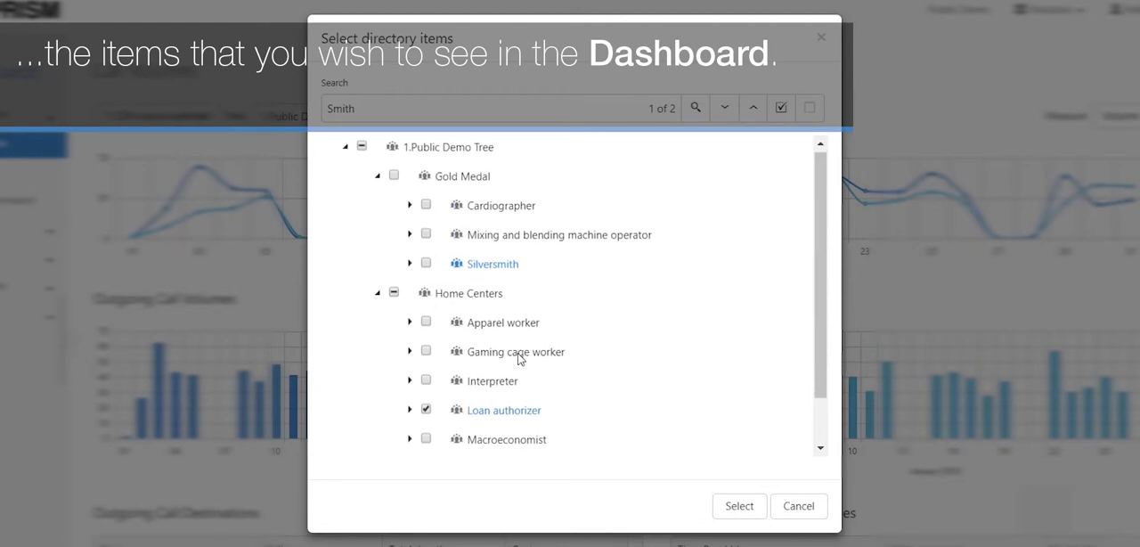
{"action": "left_click", "coordinate": [410, 410]}
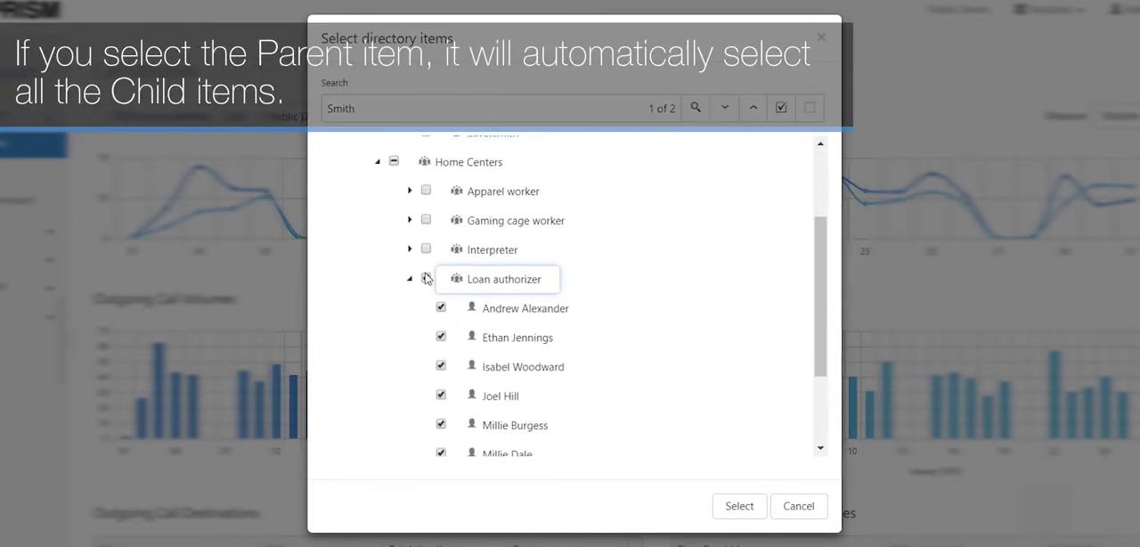
{"action": "left_click", "coordinate": [426, 278]}
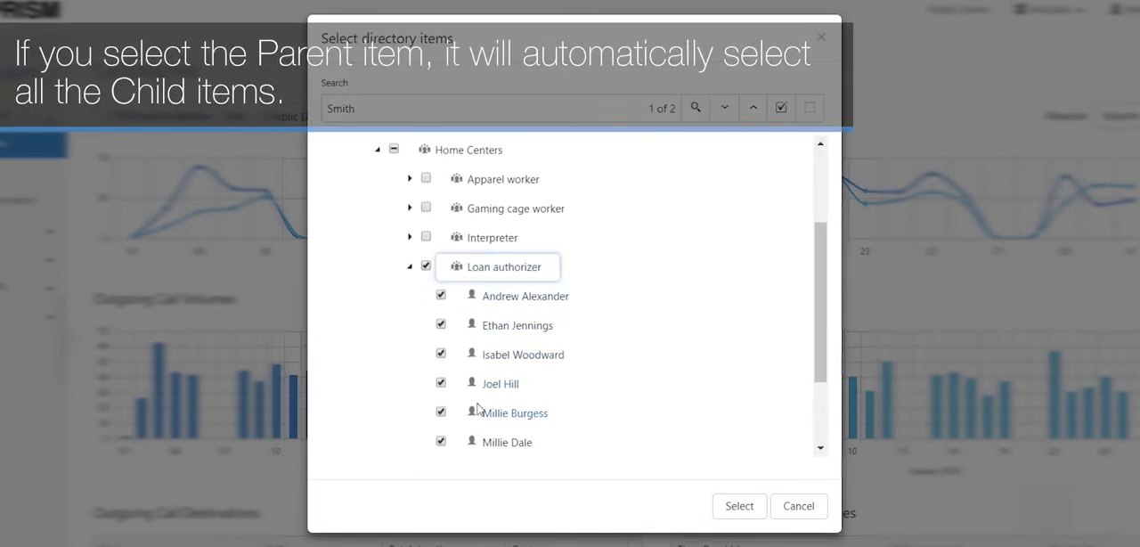
{"action": "scroll", "scroll_direction": "down", "scroll_amount": 3}
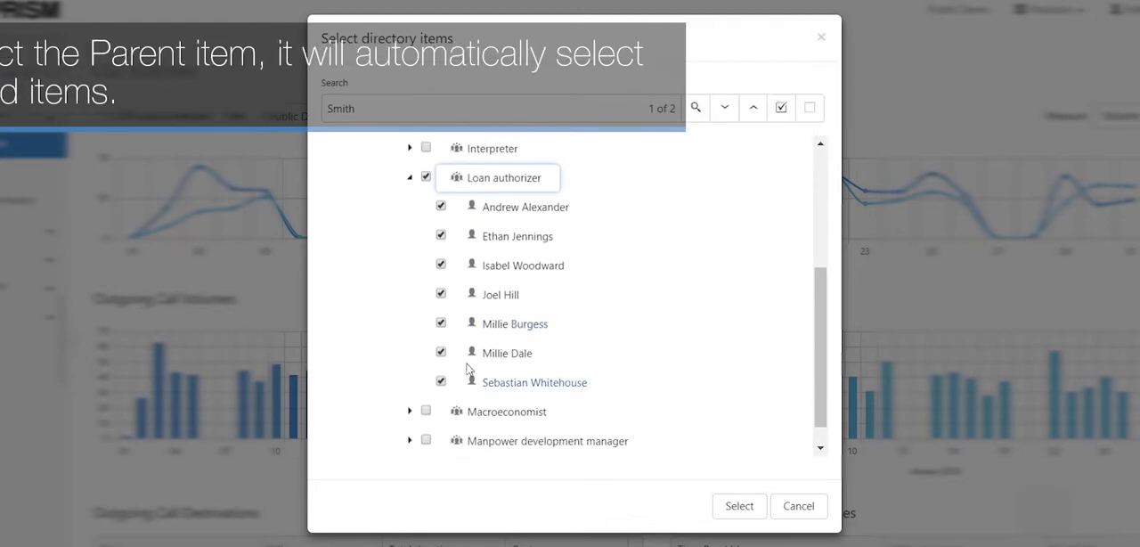
{"action": "left_click", "coordinate": [442, 235]}
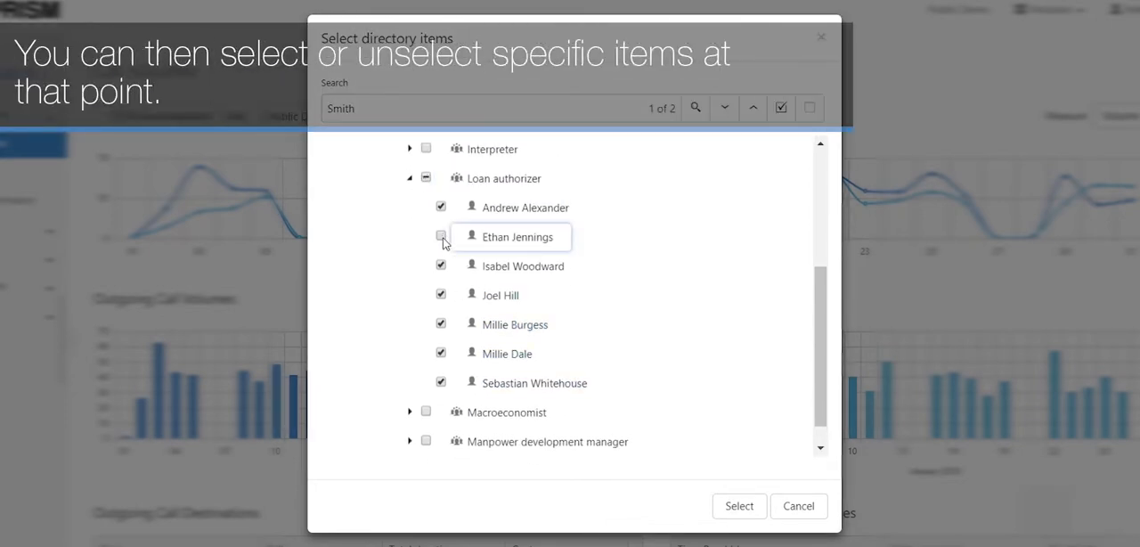
{"action": "left_click", "coordinate": [442, 235]}
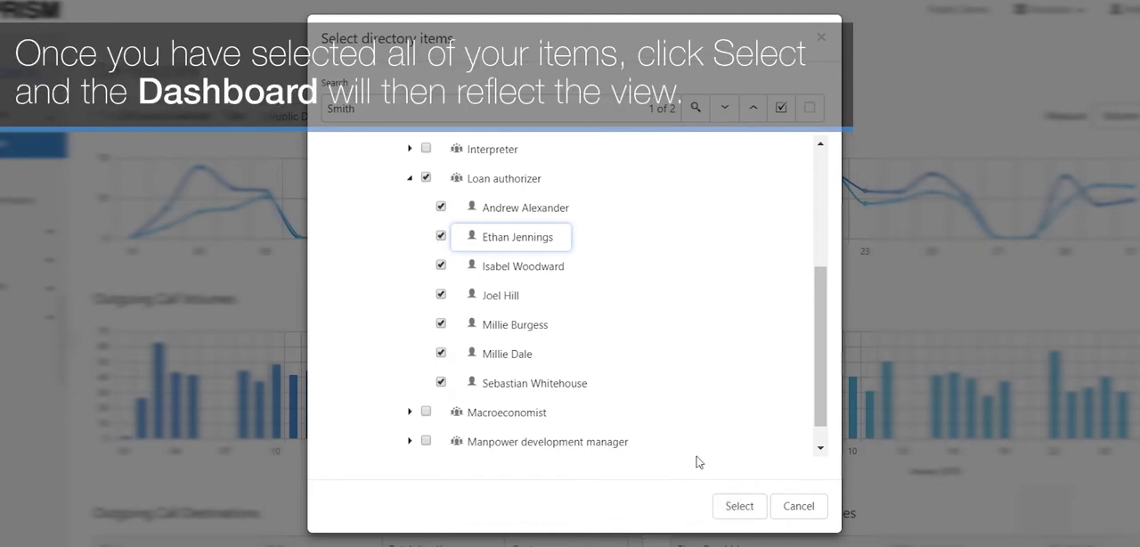
{"action": "left_click", "coordinate": [738, 506]}
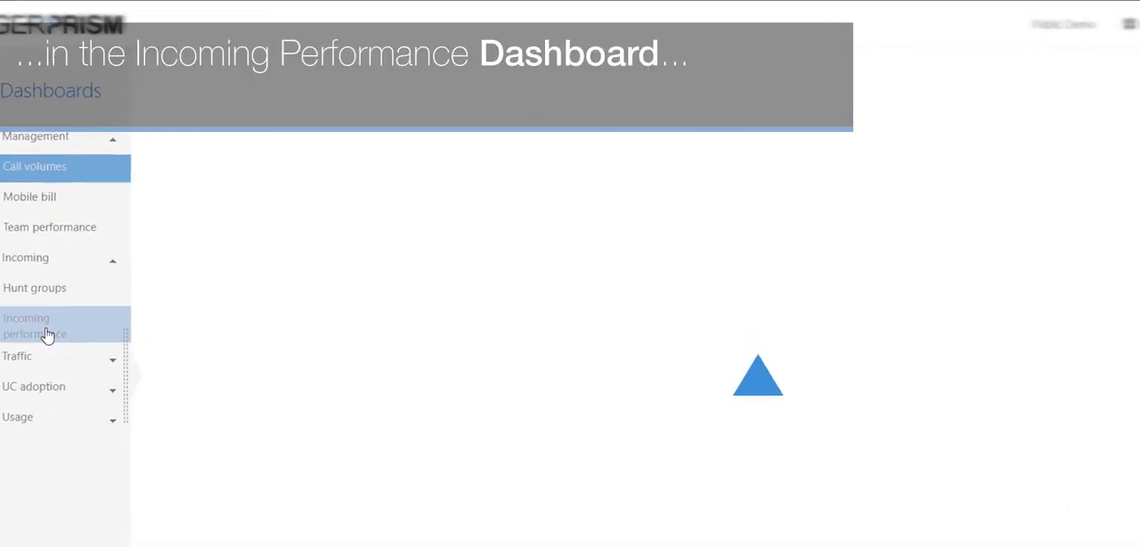
Step: Go to the Incoming Performance dashboard and bring up its directory item chooser
{"action": "left_click", "coordinate": [36, 326]}
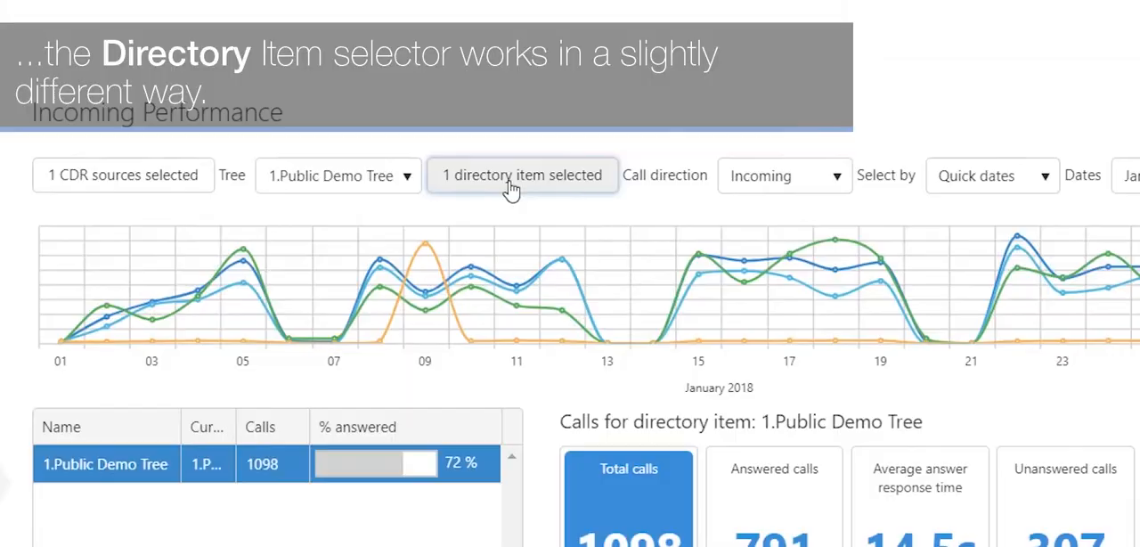
{"action": "left_click", "coordinate": [520, 175]}
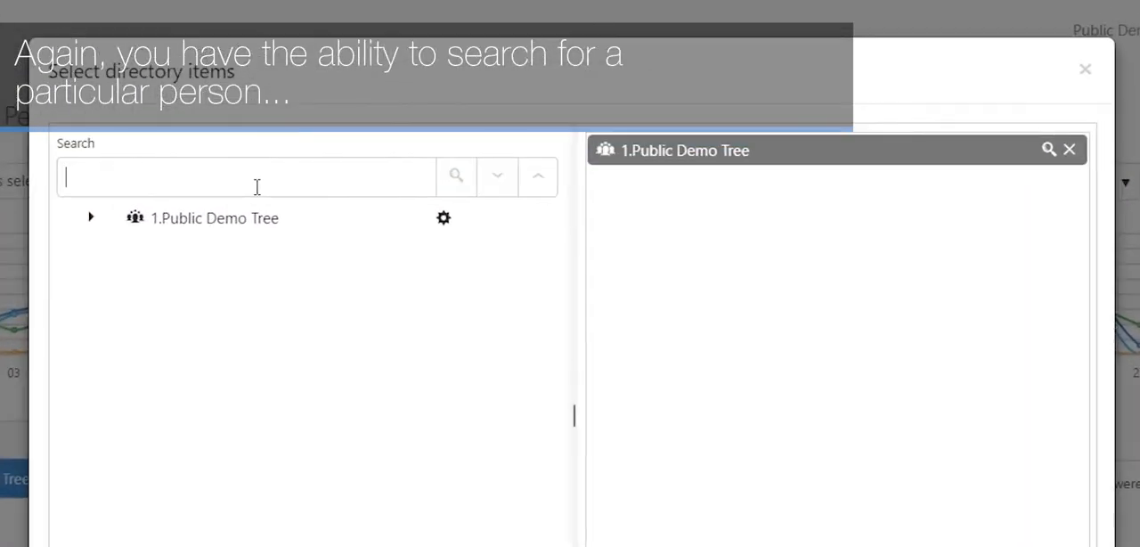
Step: Search for 'smith', add Loan authorizer with its children to the selected items and remove Public Demo Tree
{"action": "type", "text": "smith"}
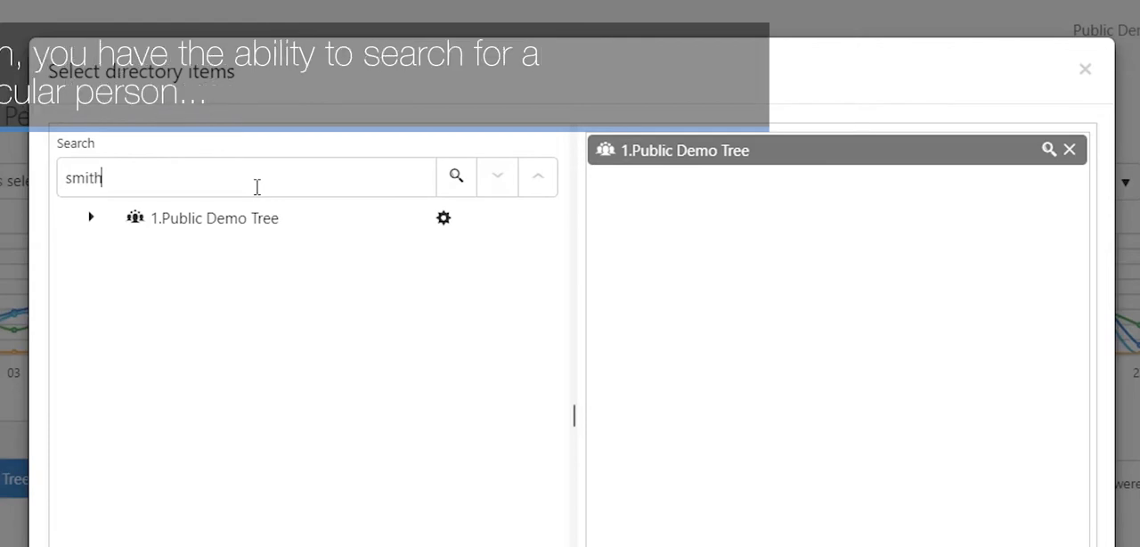
{"action": "left_click", "coordinate": [456, 176]}
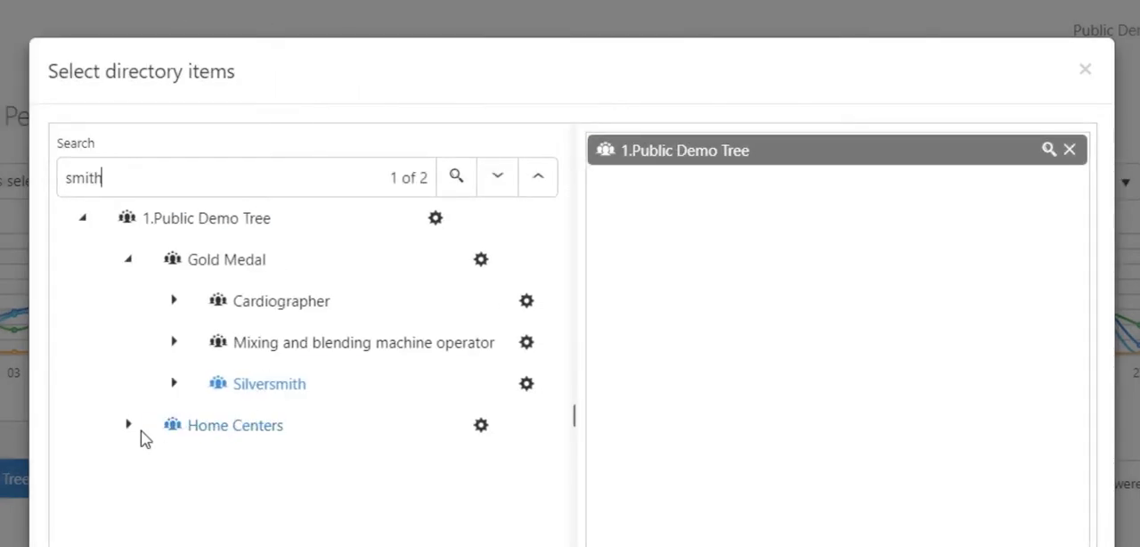
{"action": "left_click", "coordinate": [128, 424]}
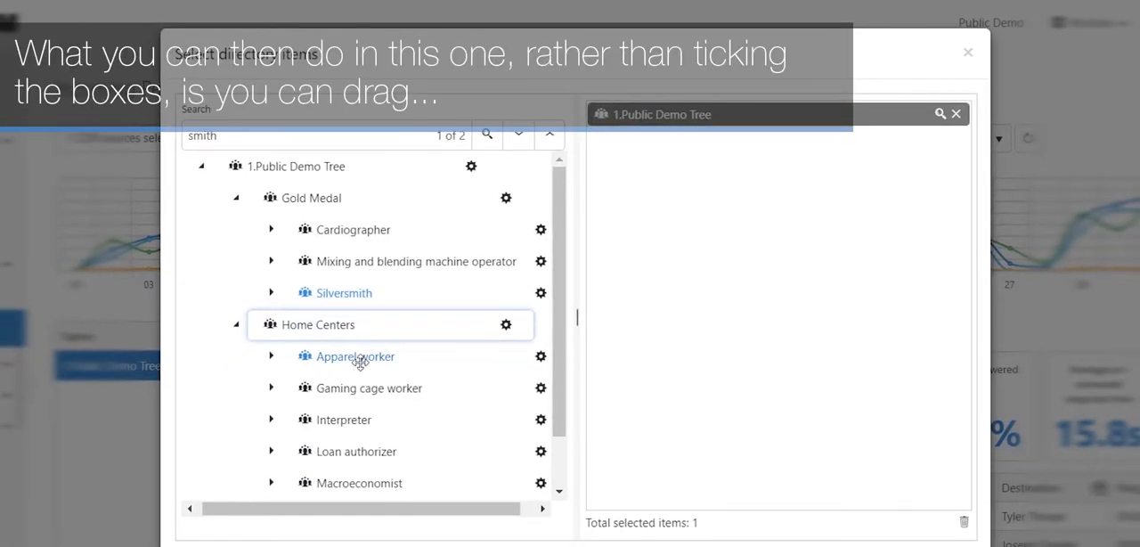
{"action": "mouse_move", "coordinate": [312, 289]}
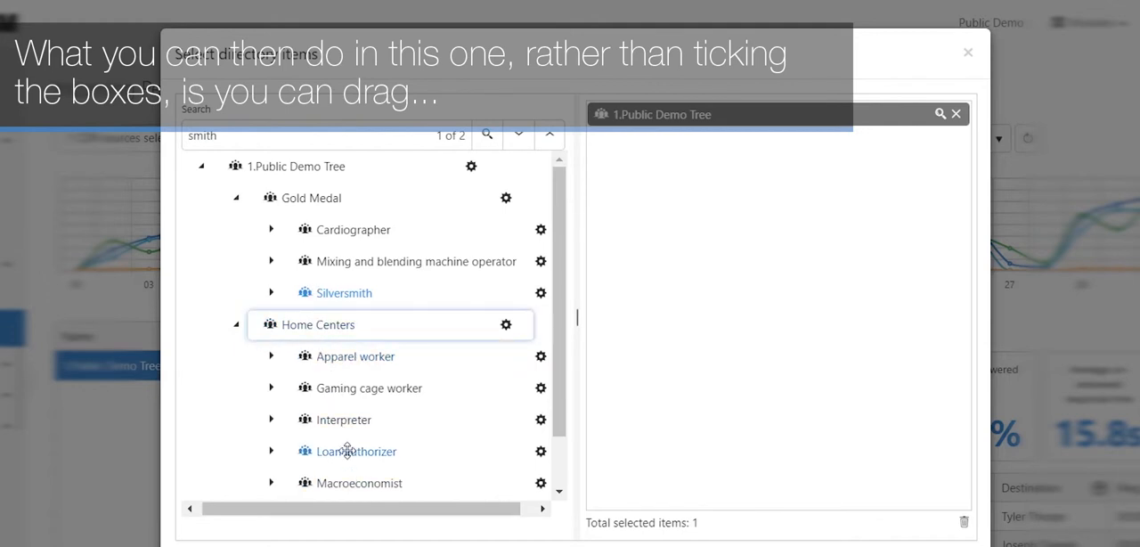
{"action": "left_click_drag", "start_coordinate": [357, 451], "coordinate": [758, 255]}
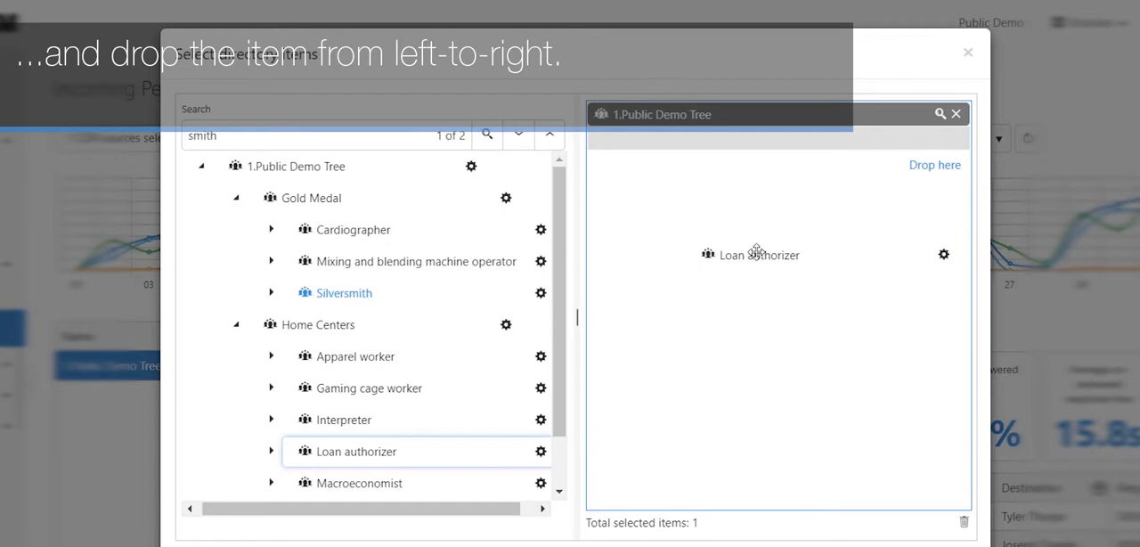
{"action": "left_click_drag", "start_coordinate": [356, 451], "coordinate": [777, 267]}
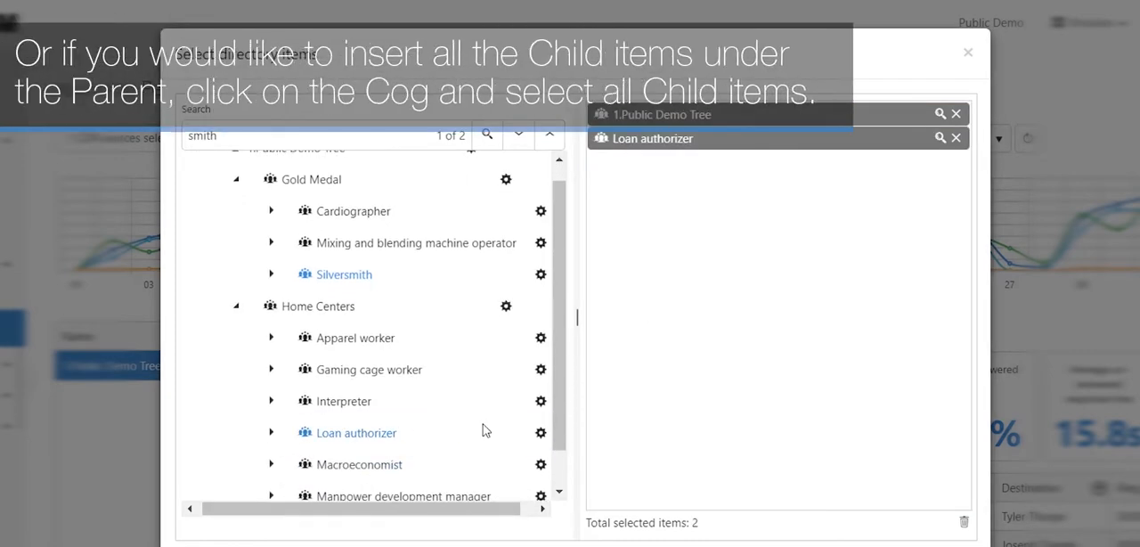
{"action": "mouse_move", "coordinate": [485, 427]}
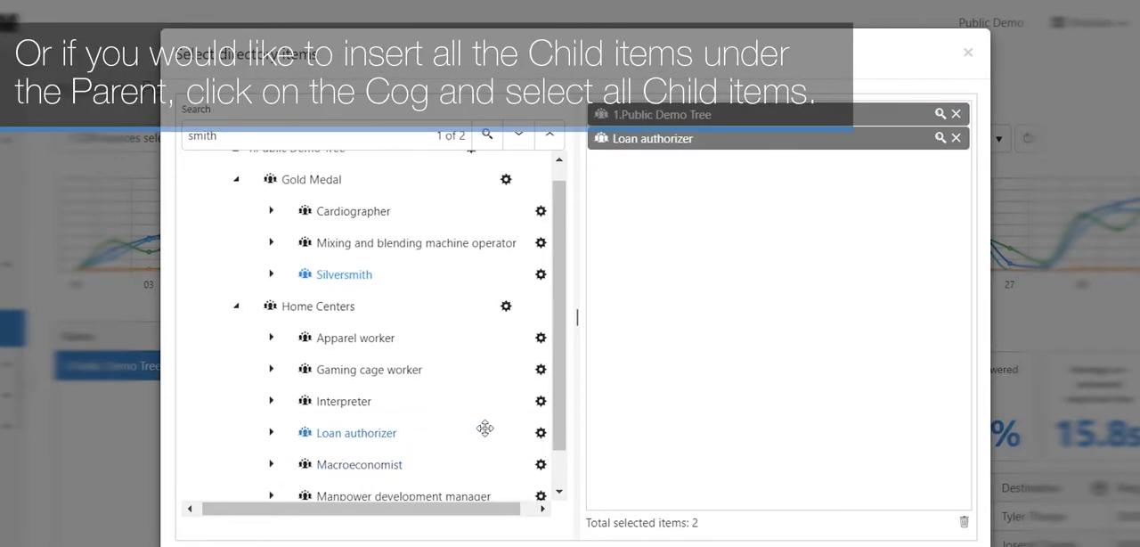
{"action": "left_click", "coordinate": [541, 433]}
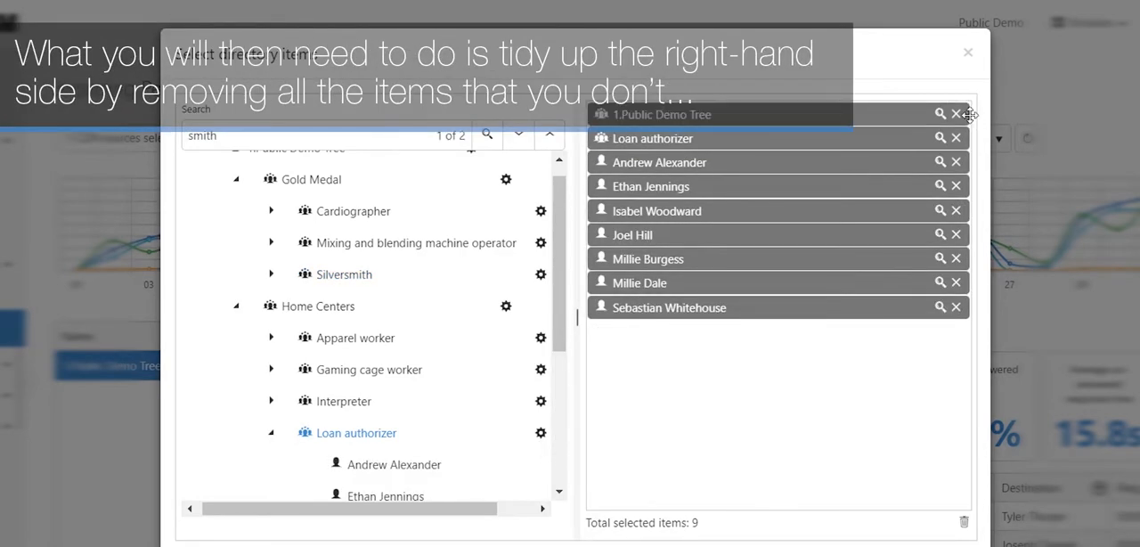
{"action": "left_click", "coordinate": [955, 114]}
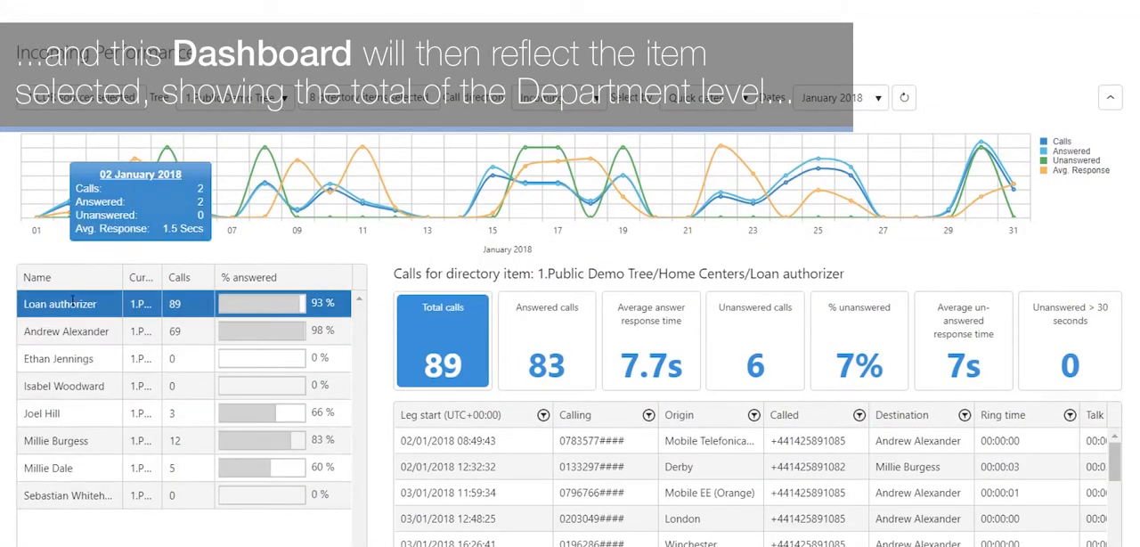
{"action": "mouse_move", "coordinate": [92, 322]}
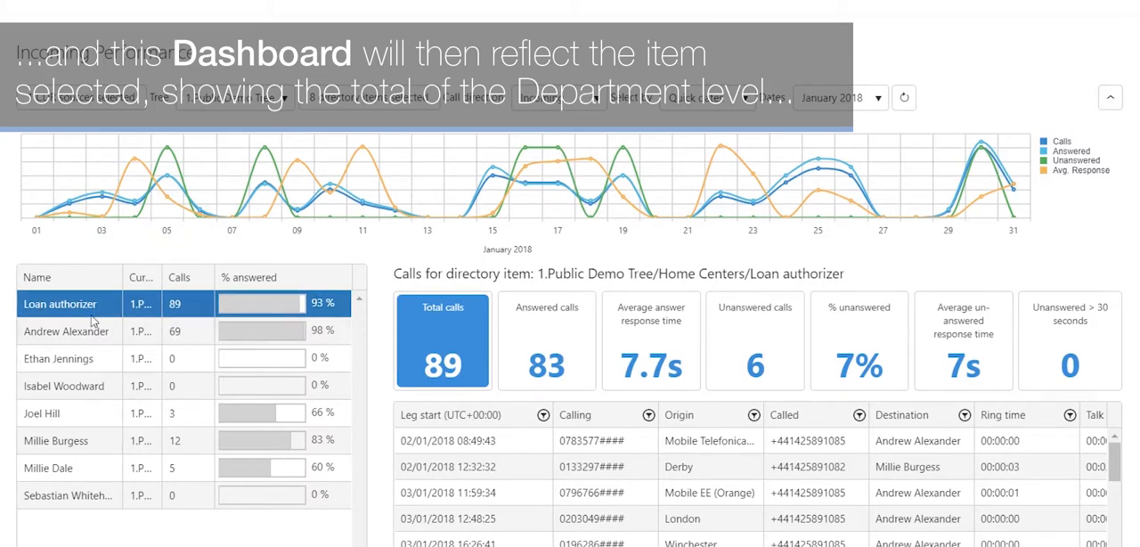
{"action": "left_click", "coordinate": [55, 440]}
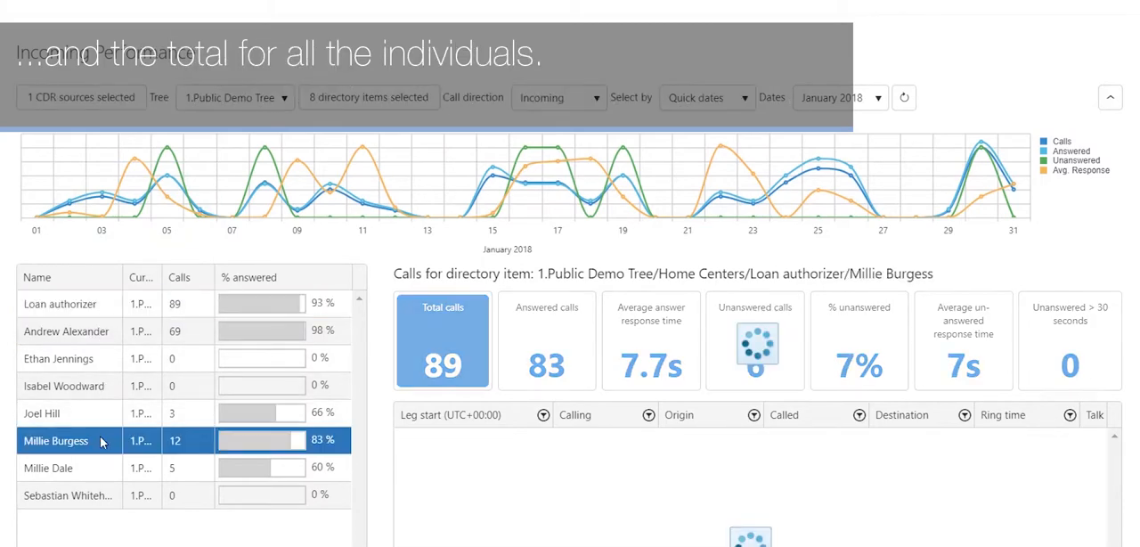
{"action": "left_click", "coordinate": [57, 358]}
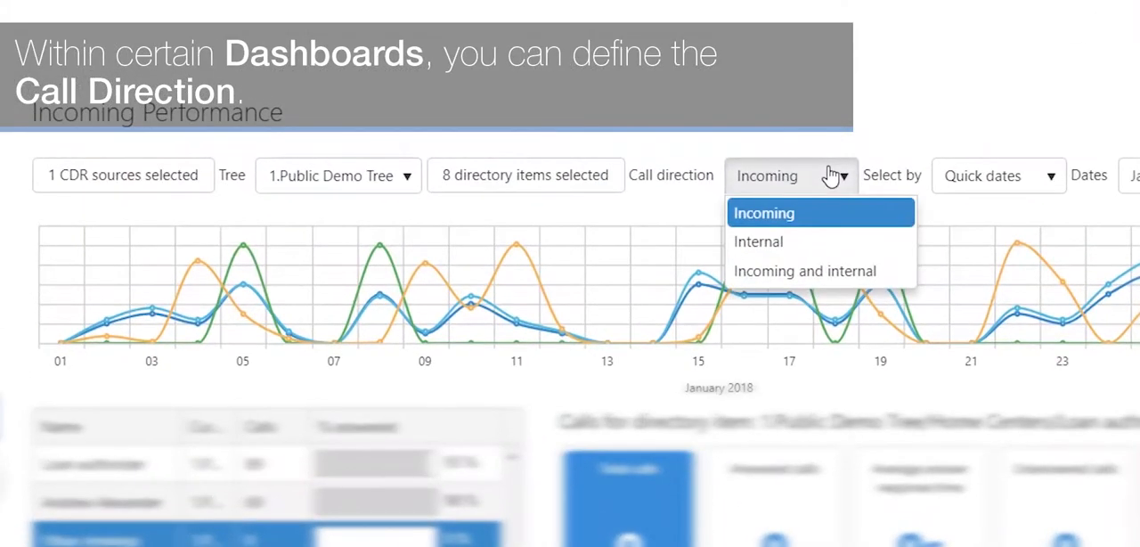
{"action": "mouse_move", "coordinate": [820, 187]}
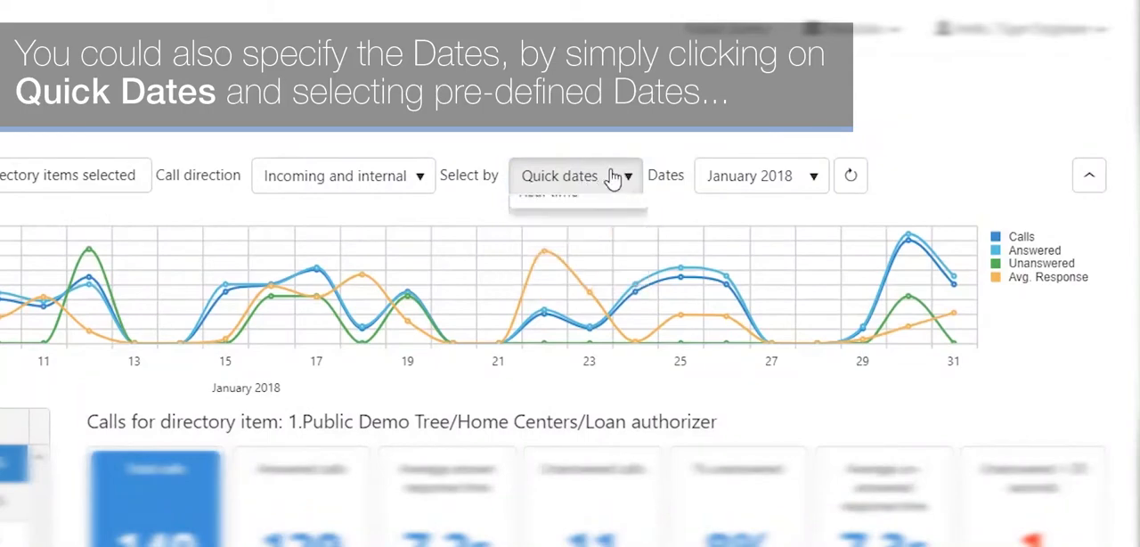
Step: Choose February 2018 from the quick dates, then switch Select by to Specific dates (01/02/2018–28/02/2018)
{"action": "left_click", "coordinate": [759, 175]}
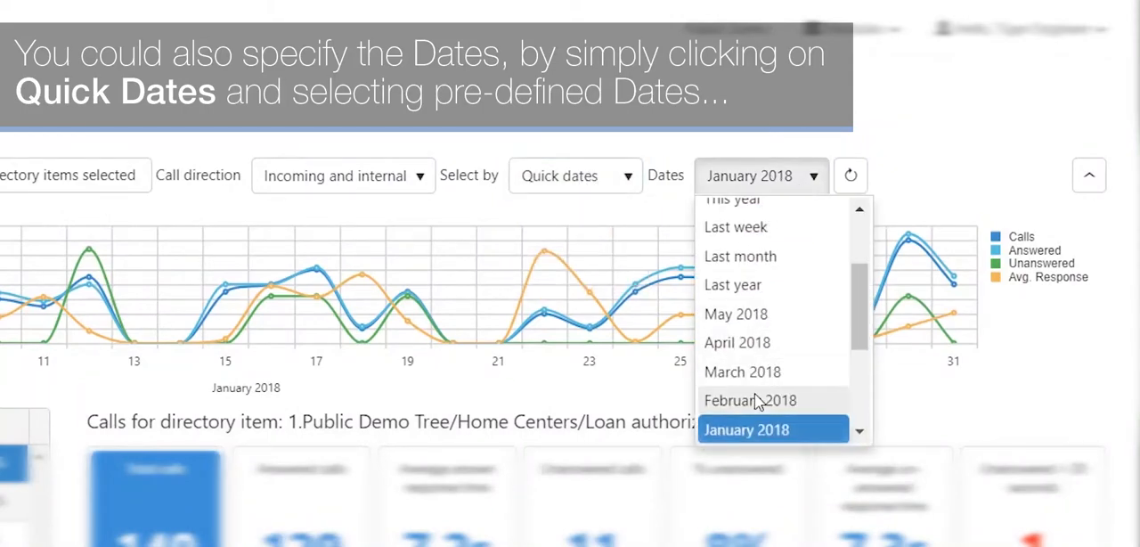
{"action": "left_click", "coordinate": [750, 399]}
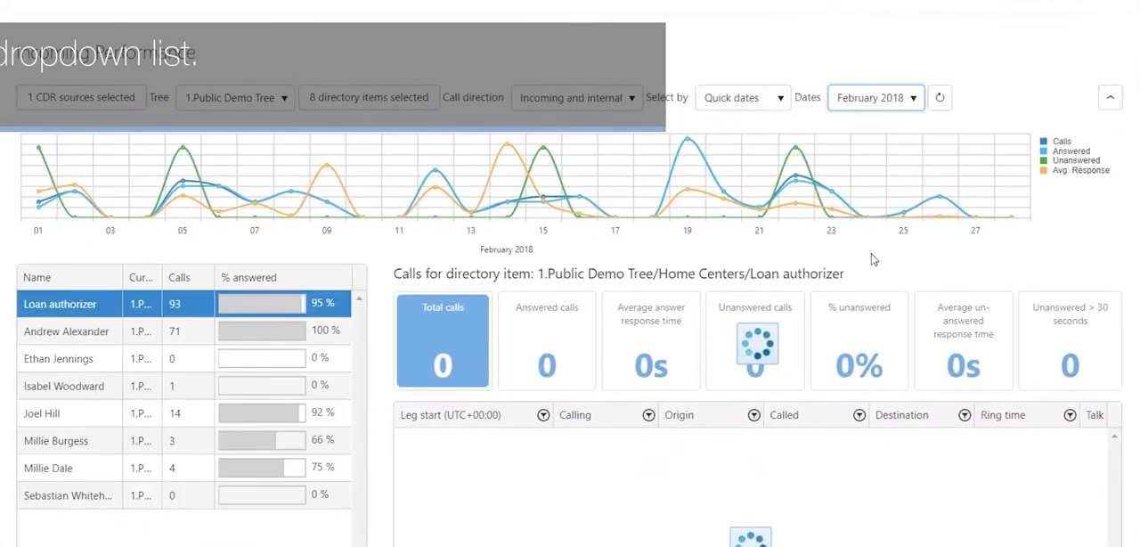
{"action": "left_click", "coordinate": [742, 97]}
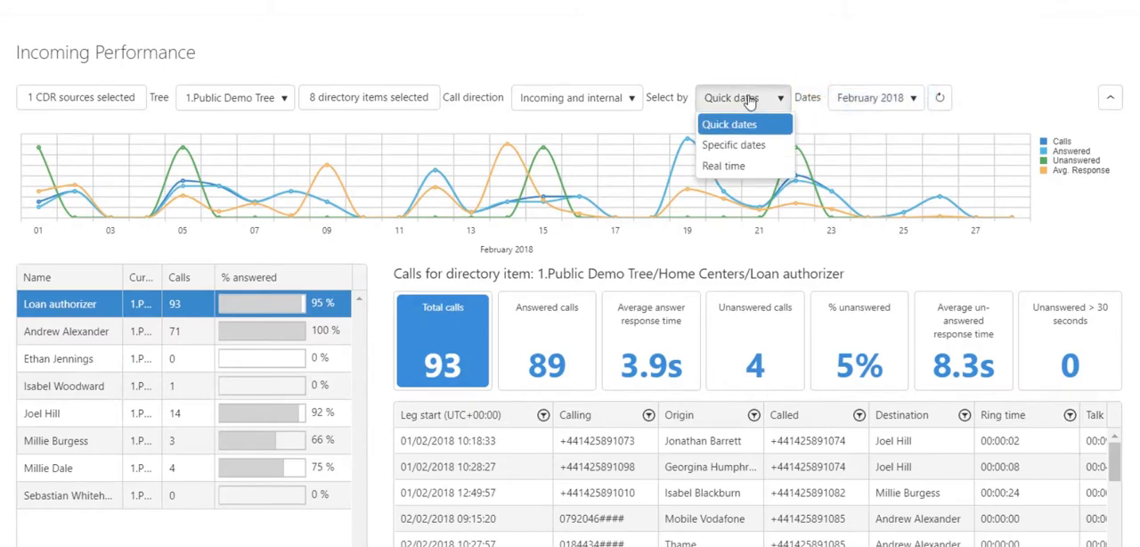
{"action": "left_click", "coordinate": [734, 144]}
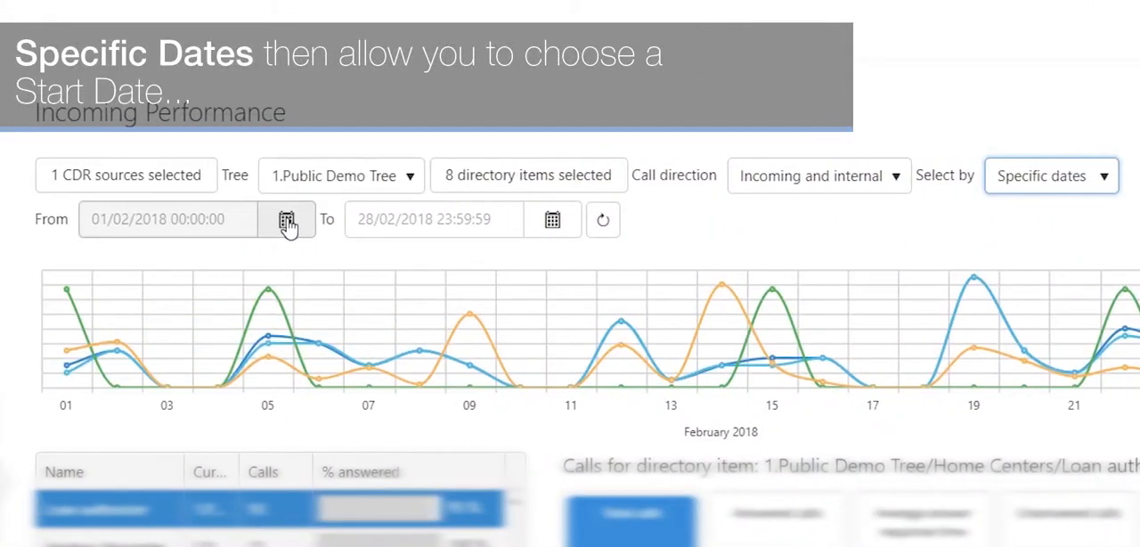
{"action": "left_click", "coordinate": [287, 219]}
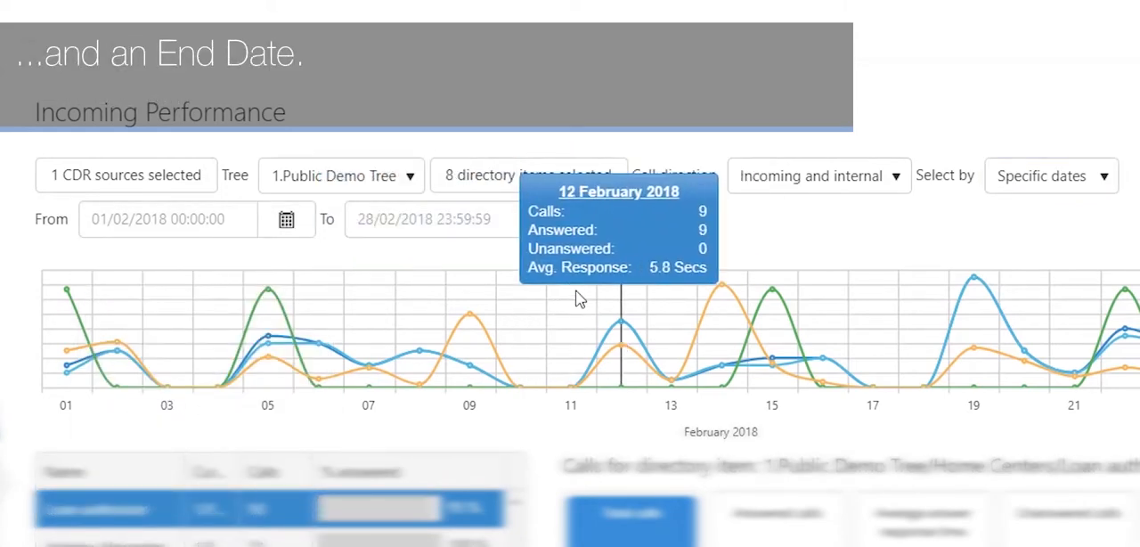
{"action": "left_click", "coordinate": [553, 219]}
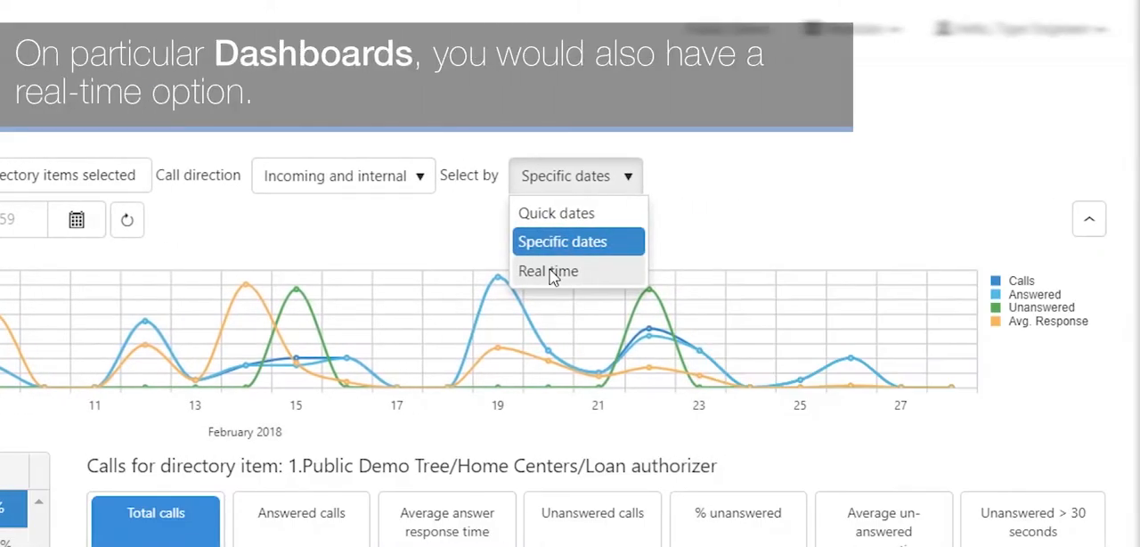
Step: Switch the dashboard to Real time, then return Select by to Quick dates for February 2018
{"action": "left_click", "coordinate": [549, 271]}
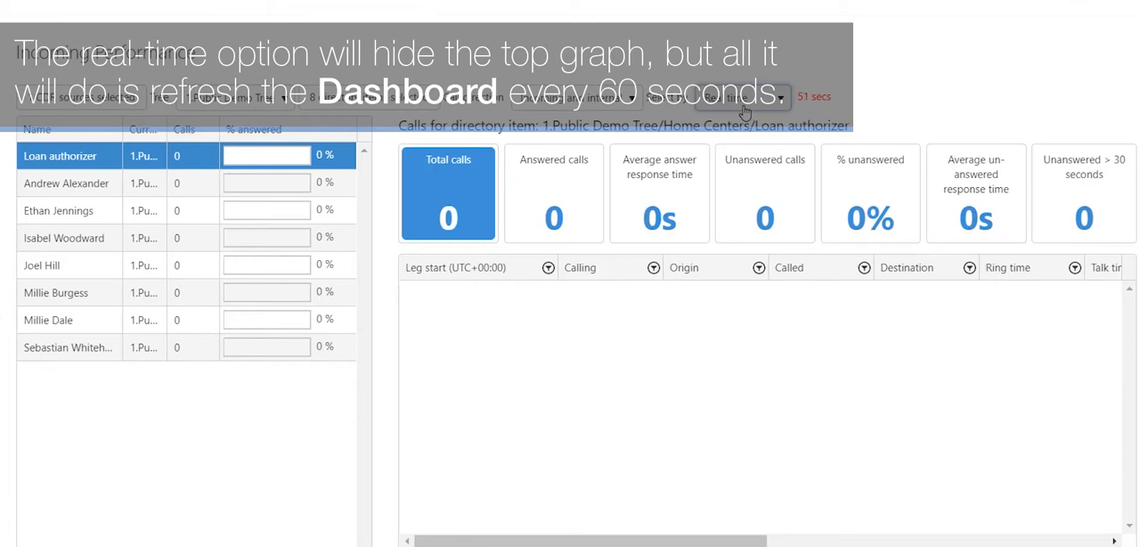
{"action": "left_click", "coordinate": [741, 96]}
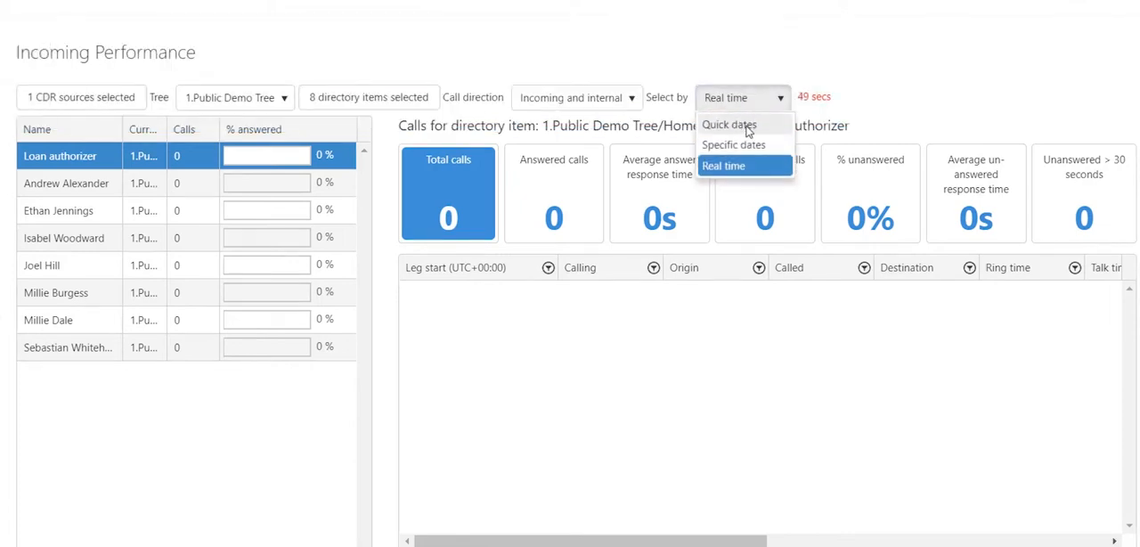
{"action": "left_click", "coordinate": [731, 124]}
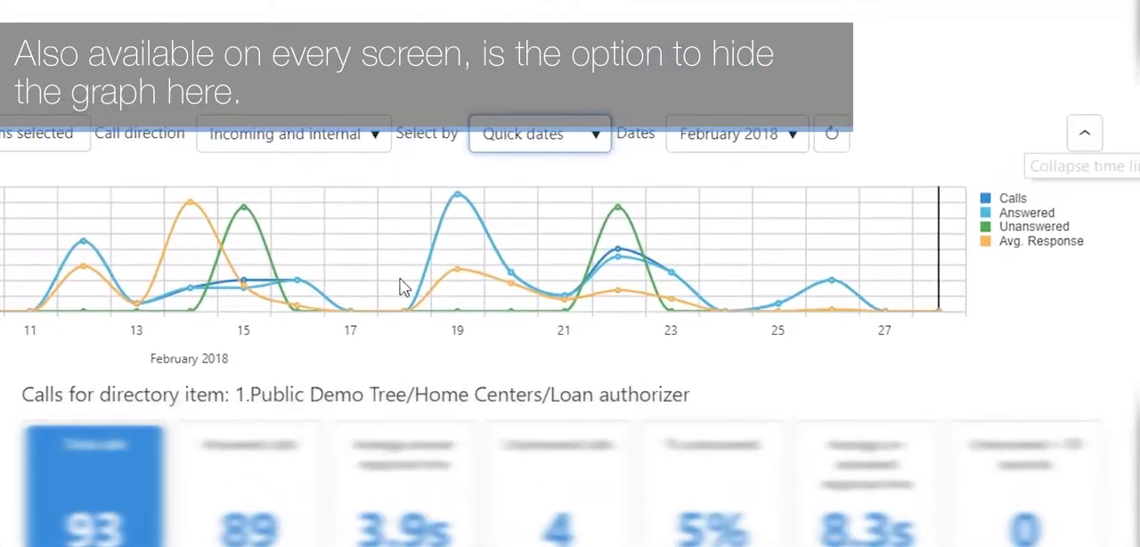
{"action": "left_click", "coordinate": [1085, 132]}
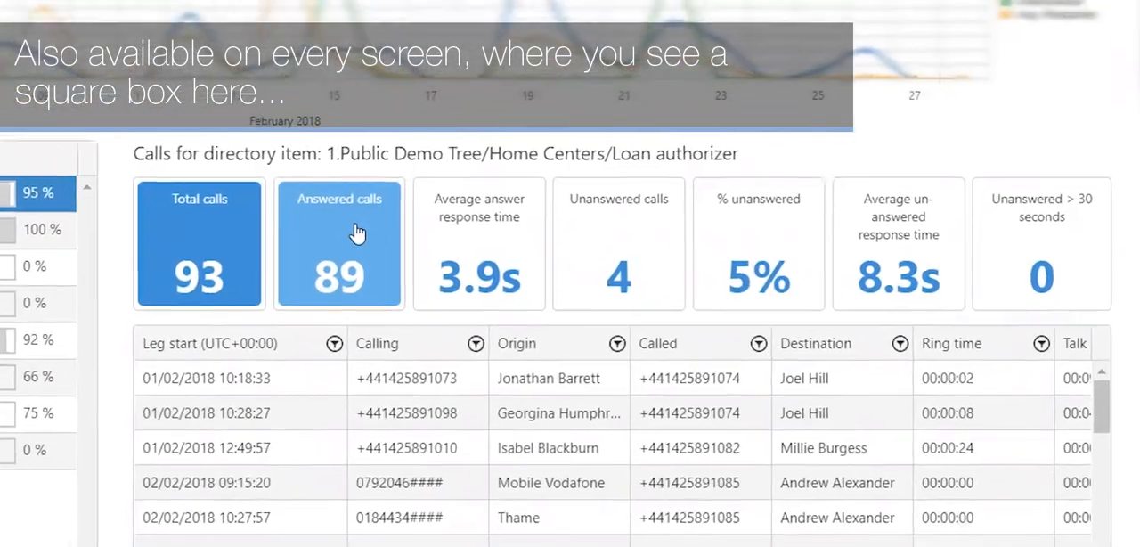
Step: Filter the call records via the Answered calls and Average answer time KPI boxes, then to the 4 Unanswered calls
{"action": "left_click", "coordinate": [339, 242]}
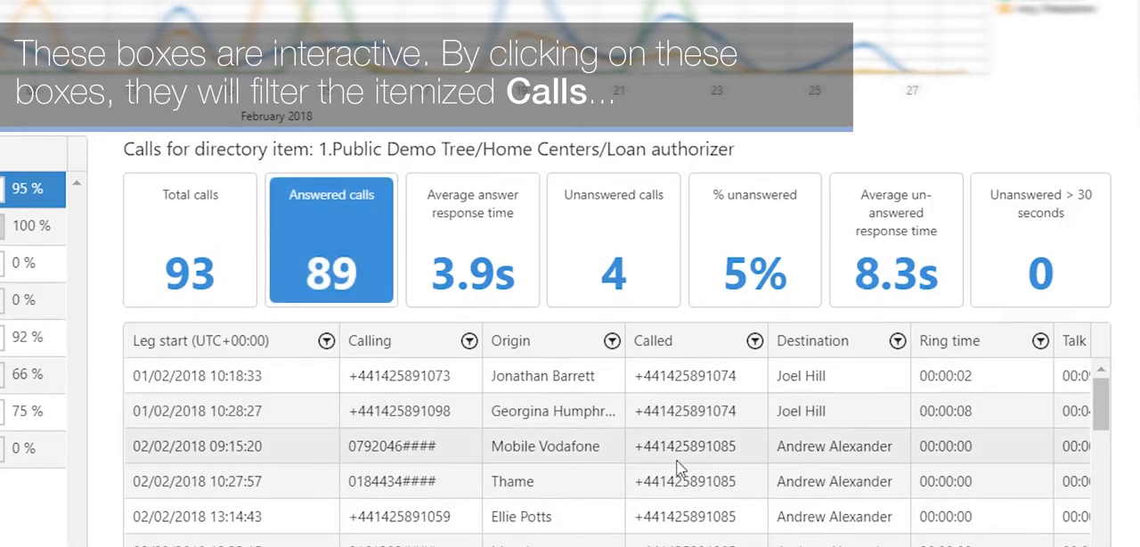
{"action": "left_click", "coordinate": [472, 240]}
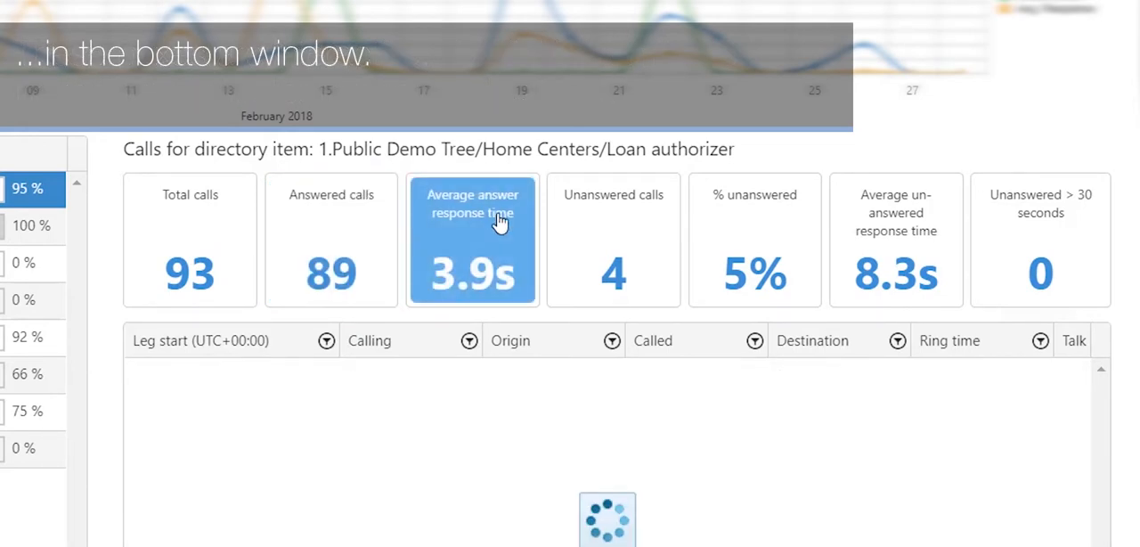
{"action": "left_click", "coordinate": [613, 239]}
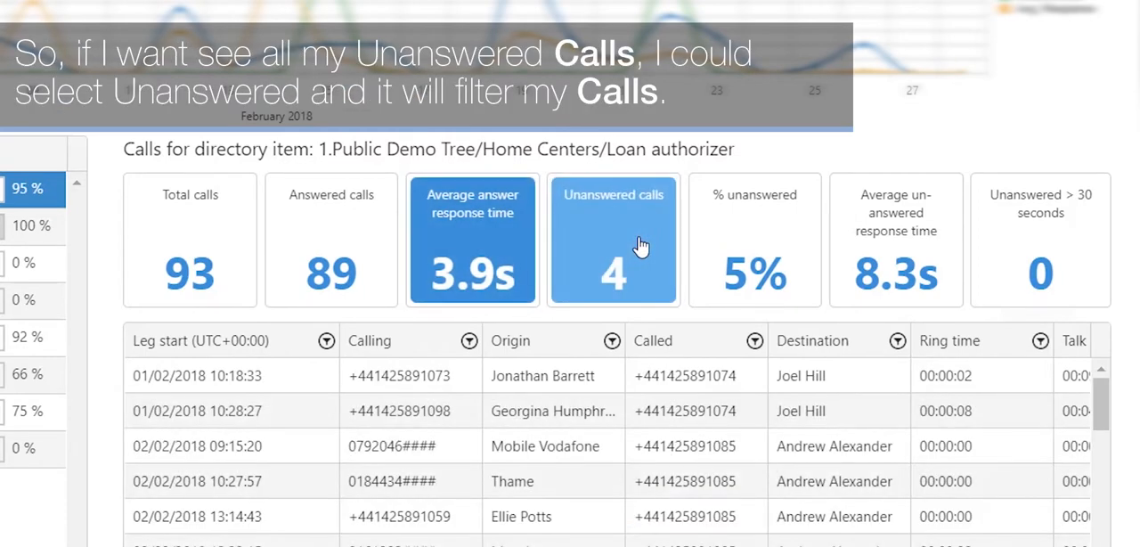
{"action": "left_click", "coordinate": [613, 241]}
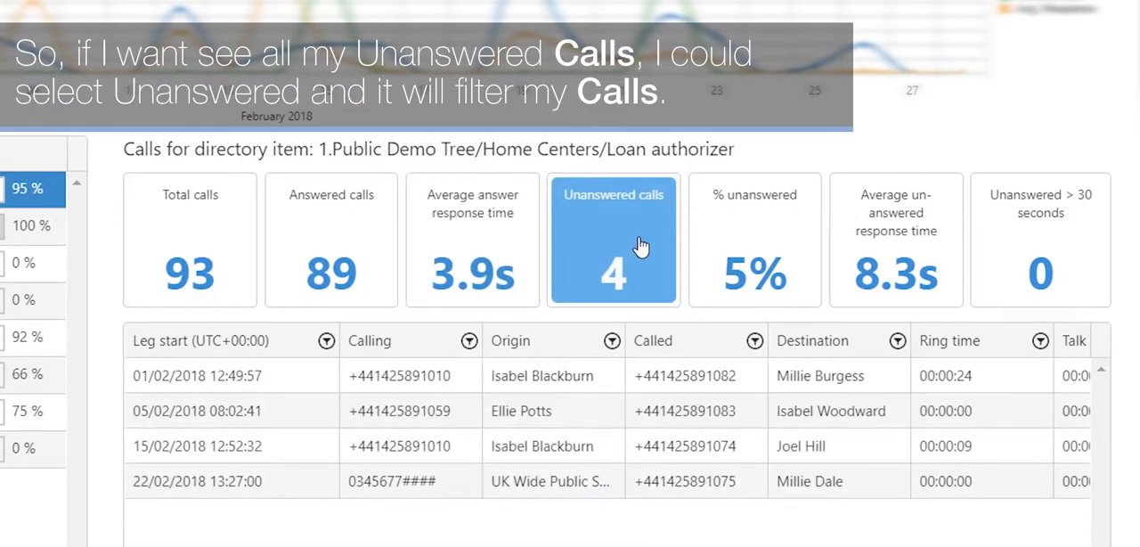
{"action": "mouse_move", "coordinate": [752, 538]}
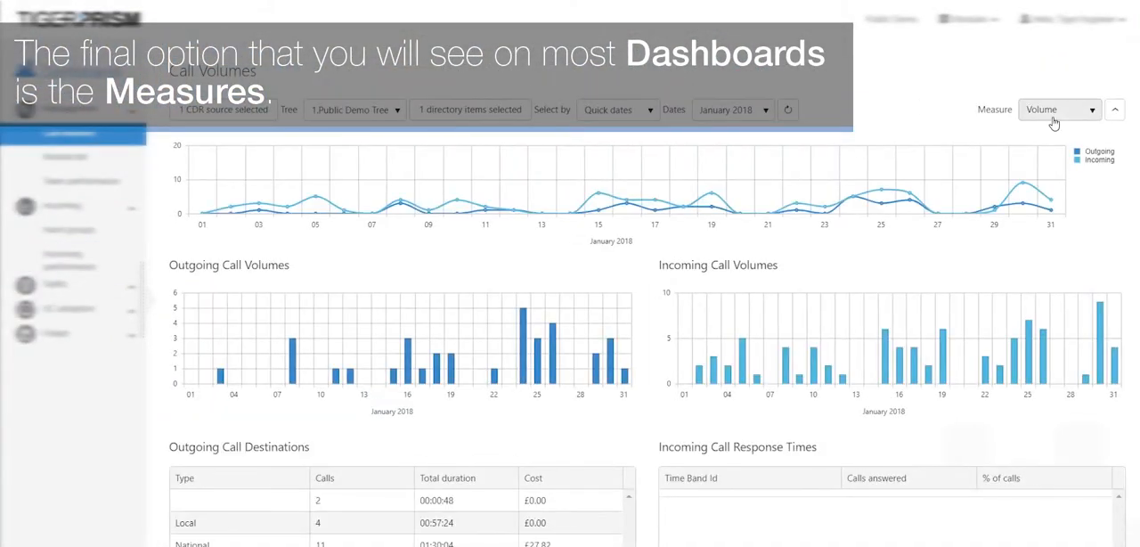
Step: Try the Duration and Volume measures for the top graph, then set it to Cost
{"action": "left_click", "coordinate": [1058, 109]}
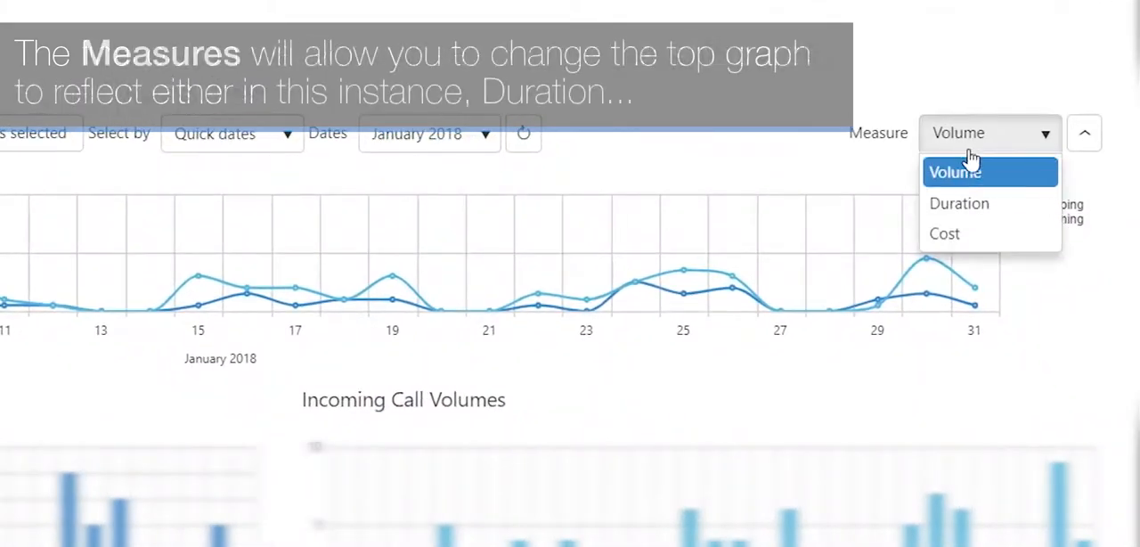
{"action": "left_click", "coordinate": [959, 203]}
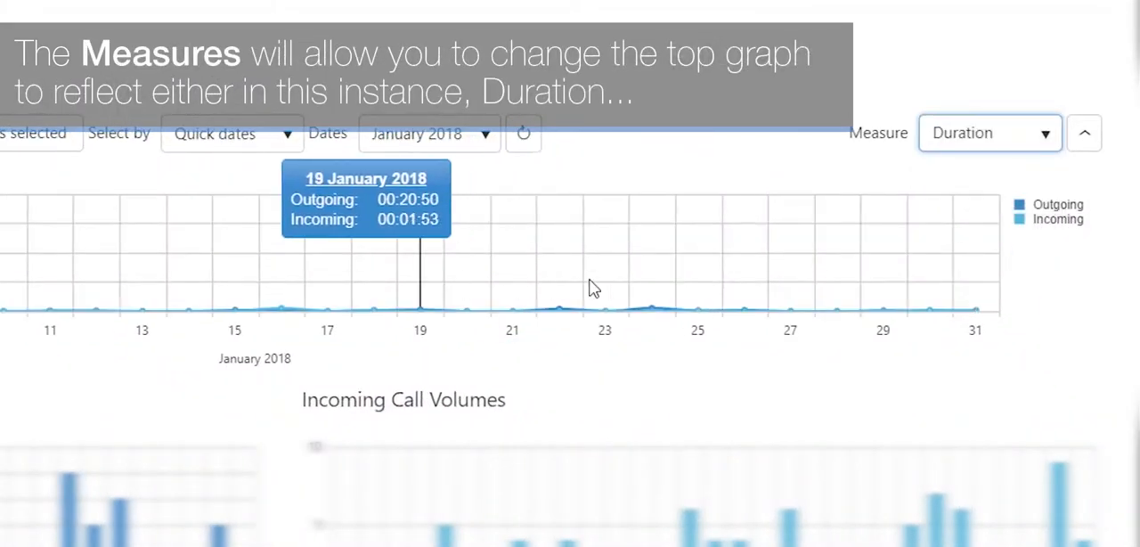
{"action": "mouse_move", "coordinate": [991, 139]}
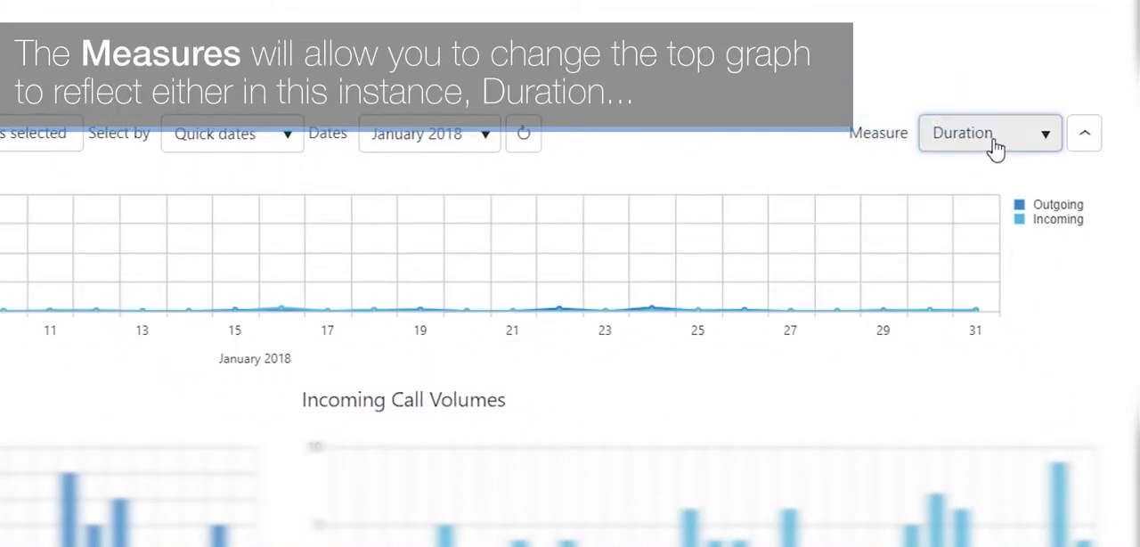
{"action": "left_click", "coordinate": [991, 132]}
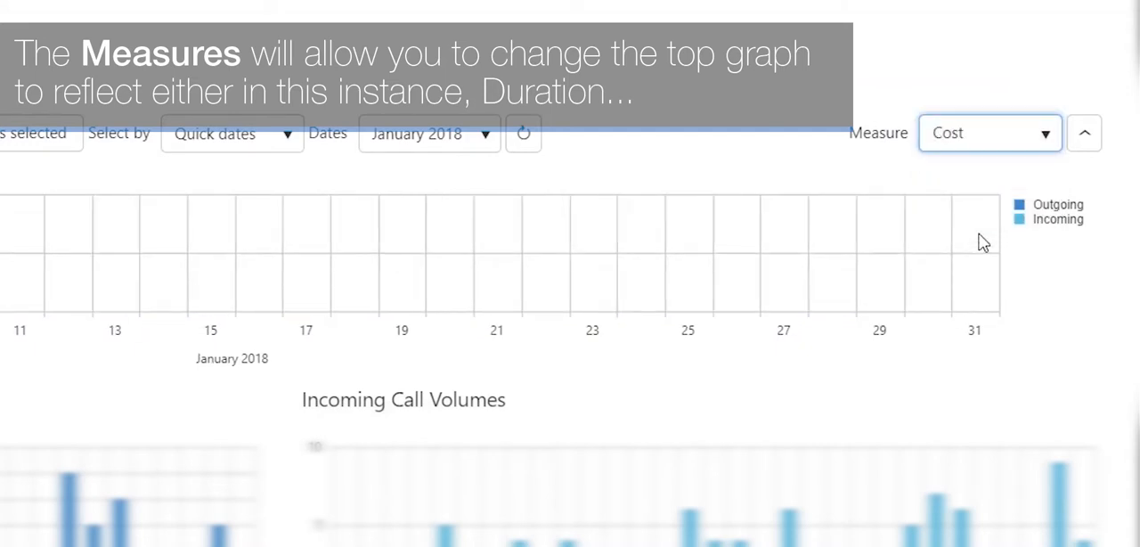
{"action": "left_click", "coordinate": [989, 132]}
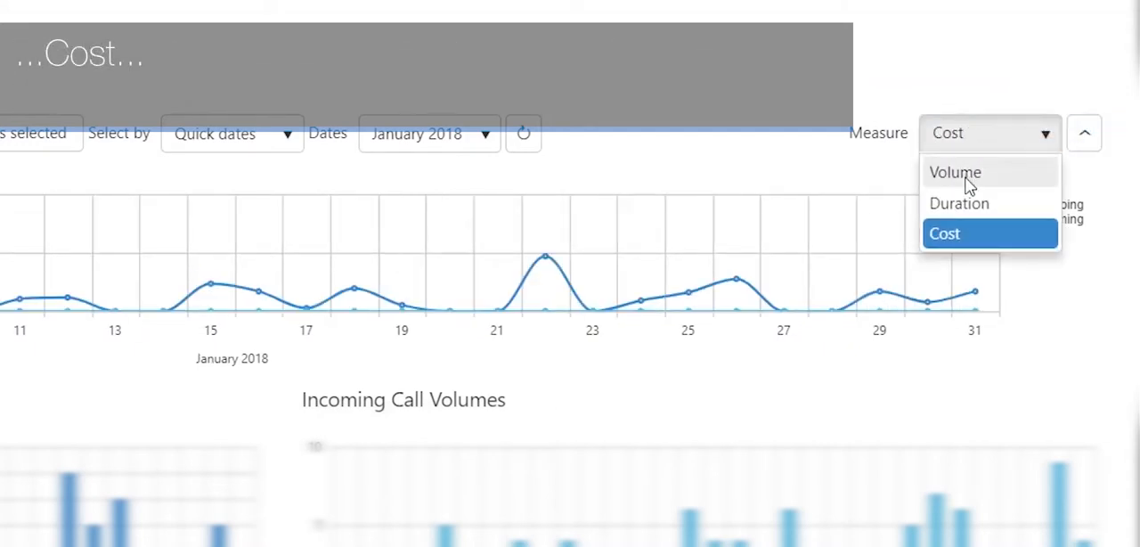
{"action": "left_click", "coordinate": [956, 171]}
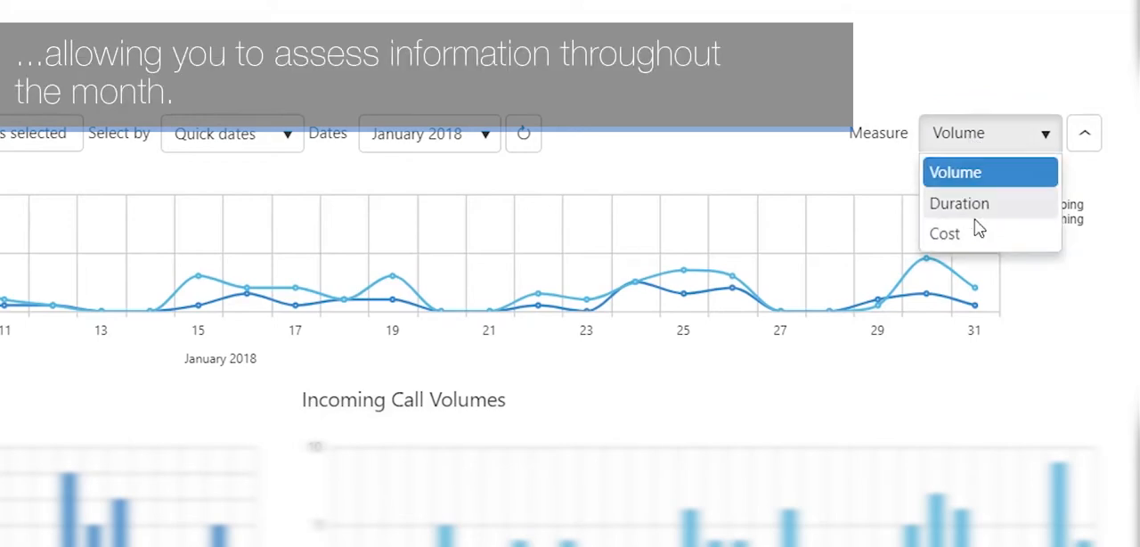
{"action": "left_click", "coordinate": [944, 233]}
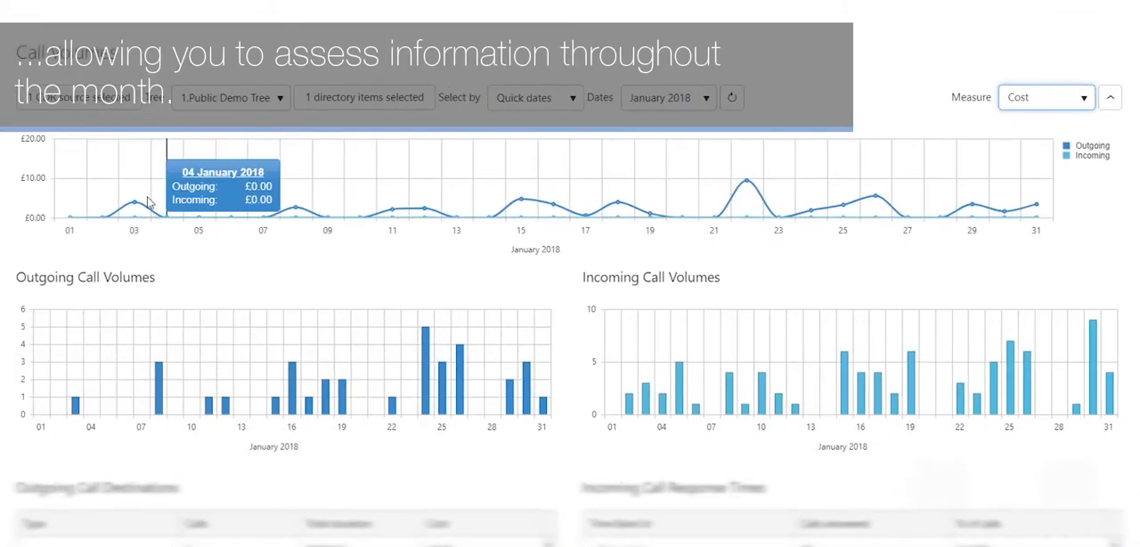
{"action": "mouse_move", "coordinate": [439, 199]}
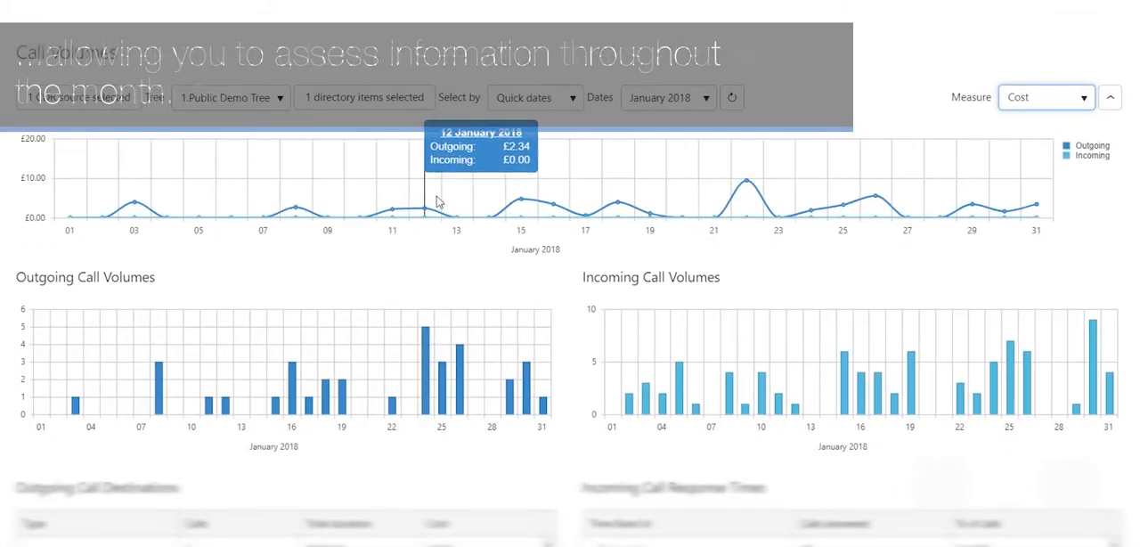
{"action": "mouse_move", "coordinate": [663, 189]}
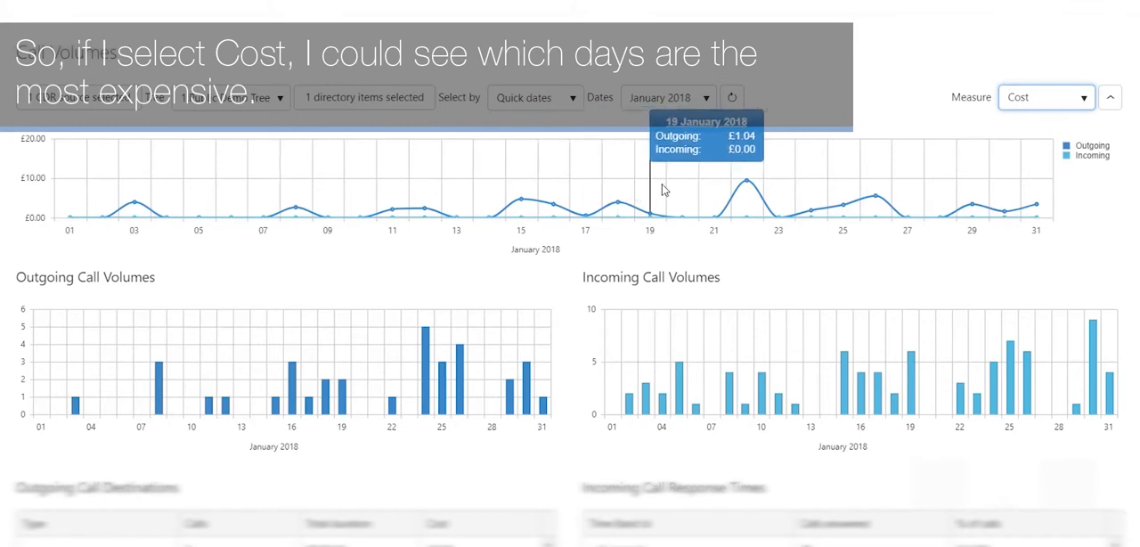
{"action": "mouse_move", "coordinate": [739, 182]}
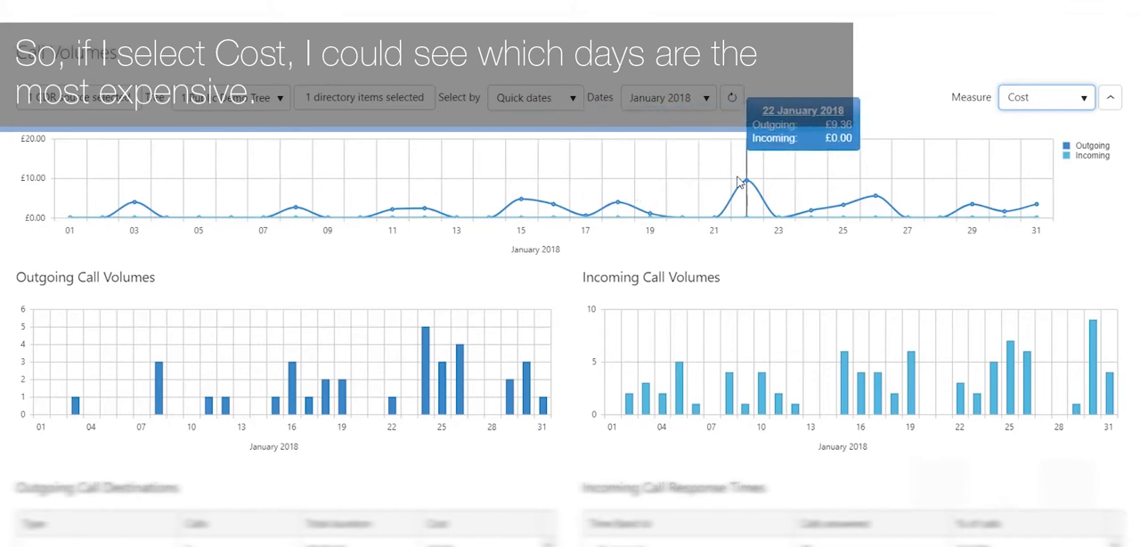